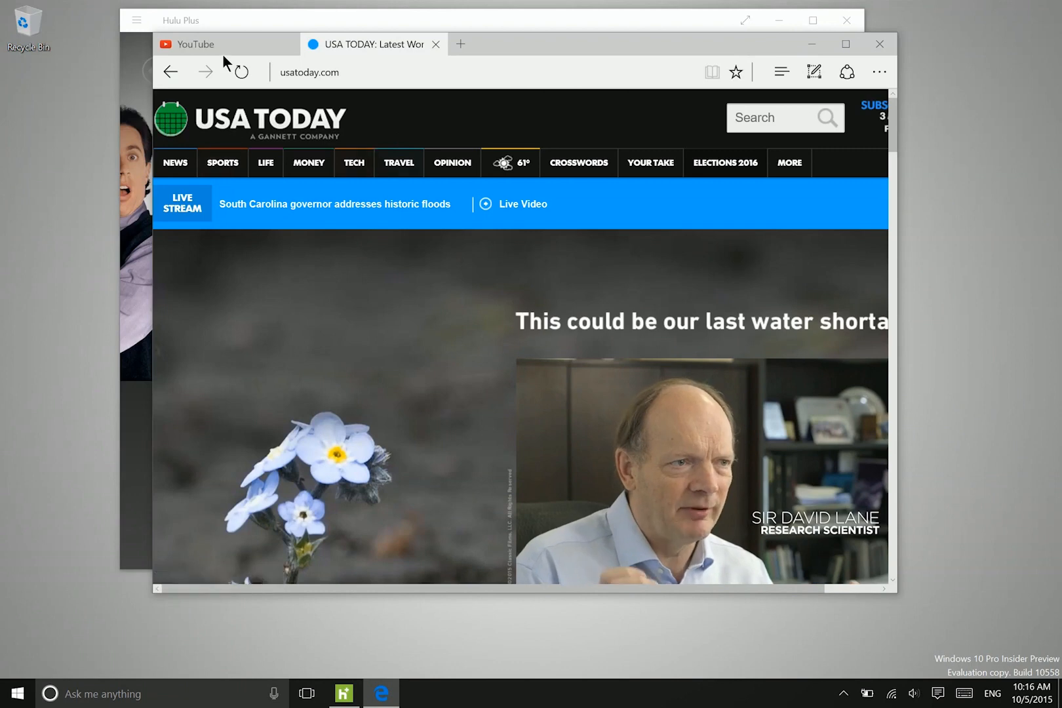
mouse_move(195, 44)
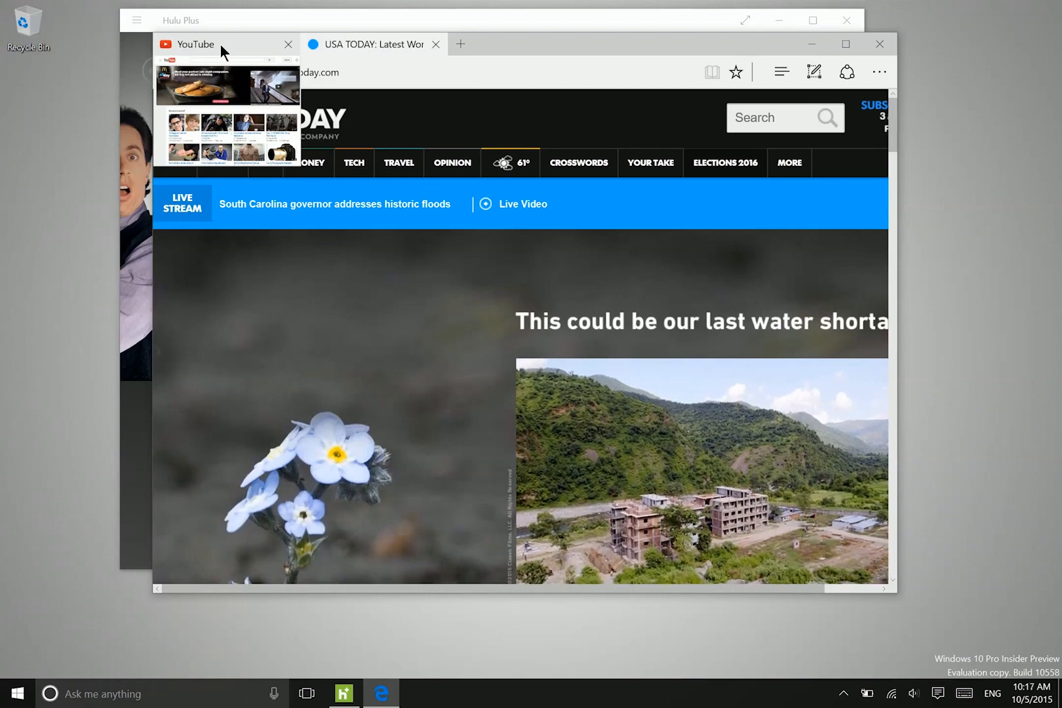
Show Edge's More actions menu over the USA TODAY page.
click(878, 72)
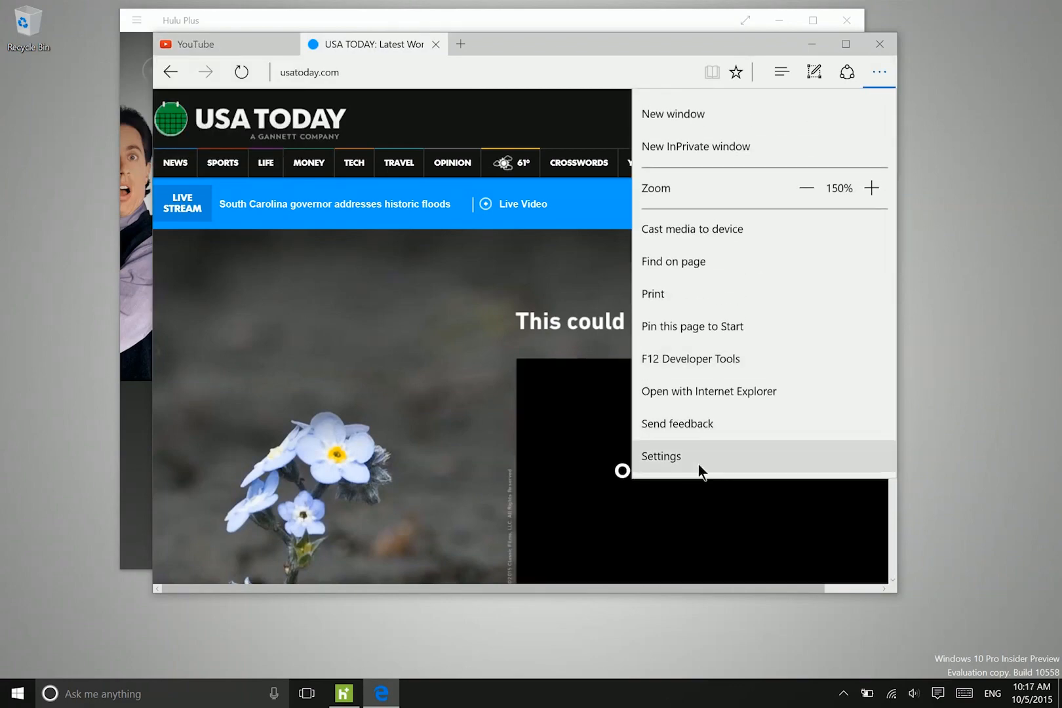
Go into Edge Settings, review the favorites bar and import options, and return to the settings list.
click(661, 455)
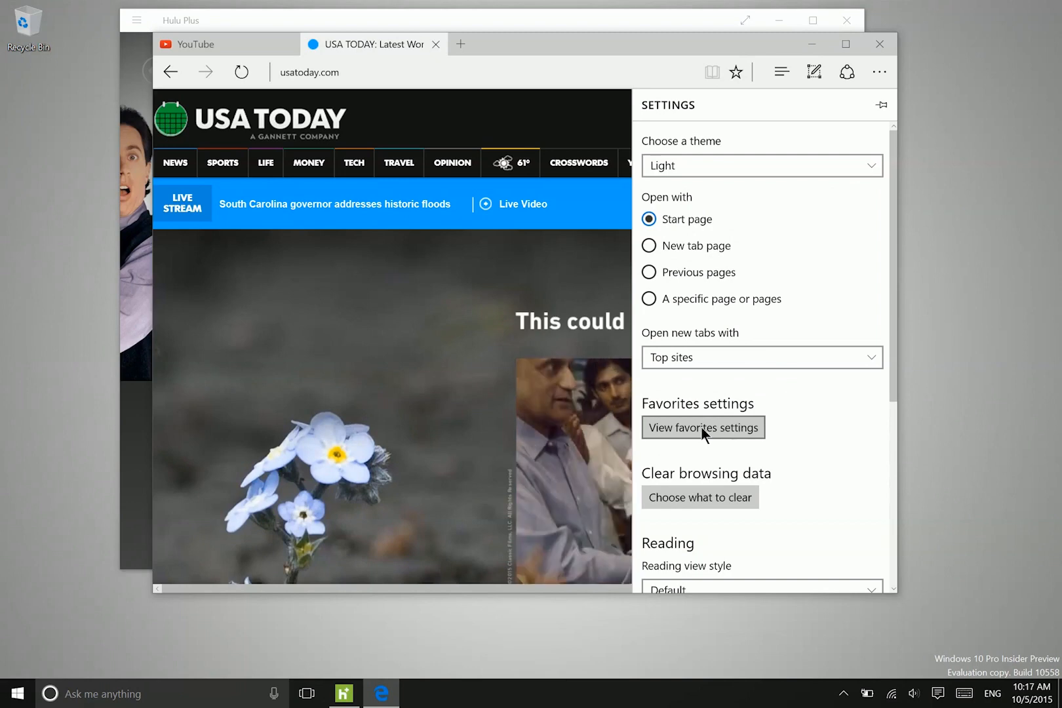
click(703, 427)
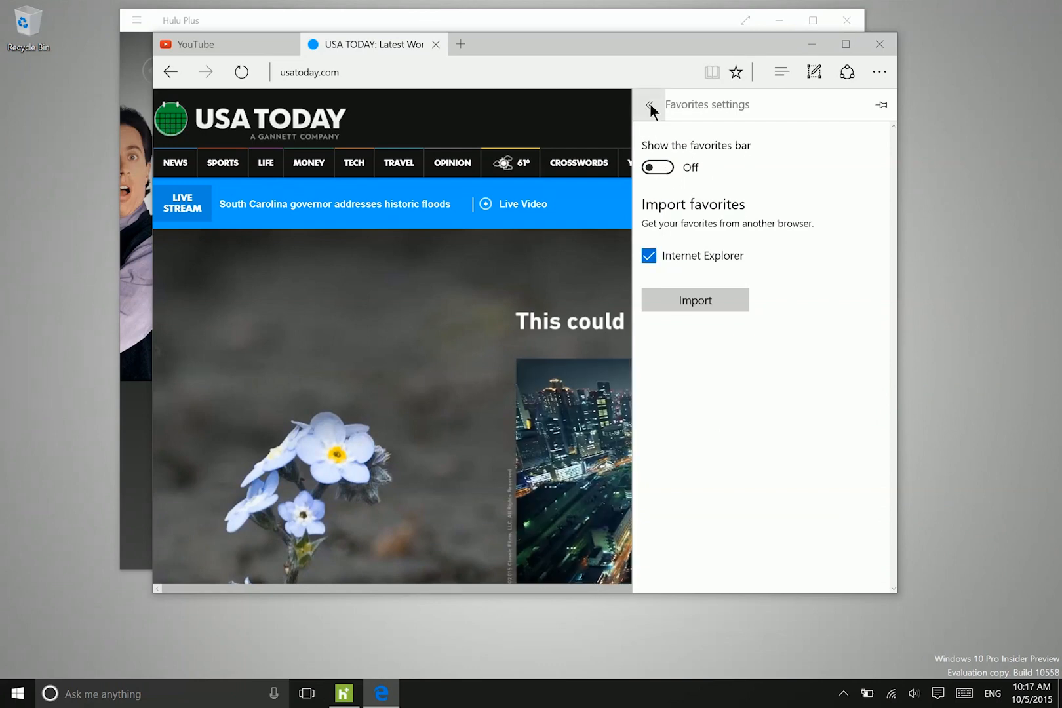
click(649, 105)
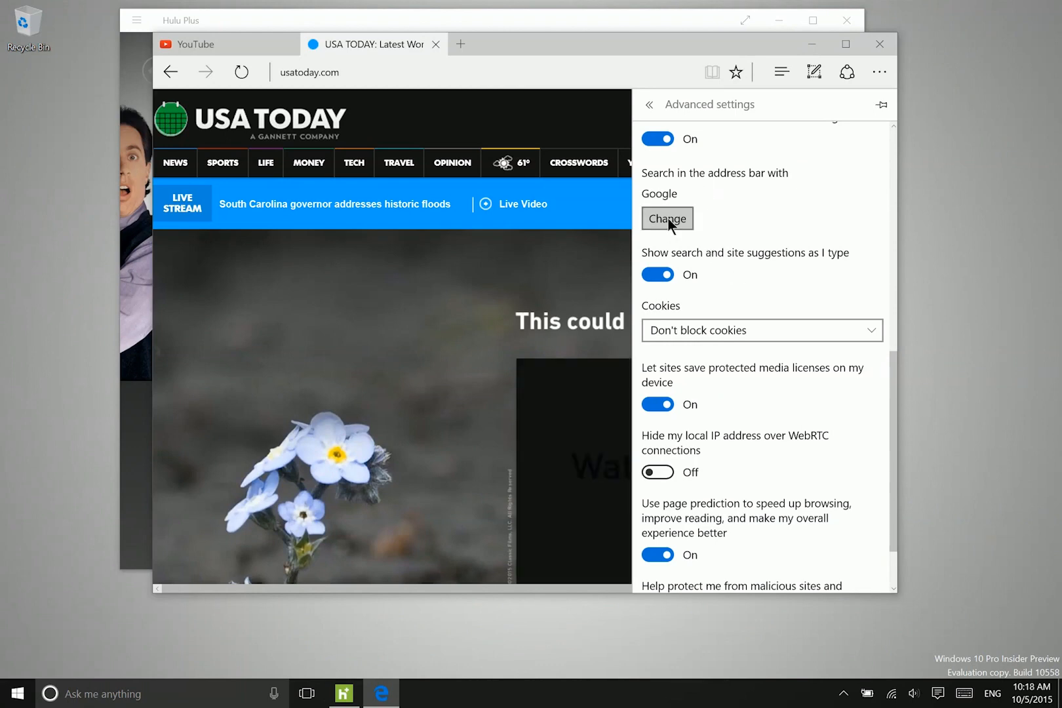
Browse the address bar search engine choices (Google, Bing, YouTube), keep Google as default, and leave the list.
click(667, 217)
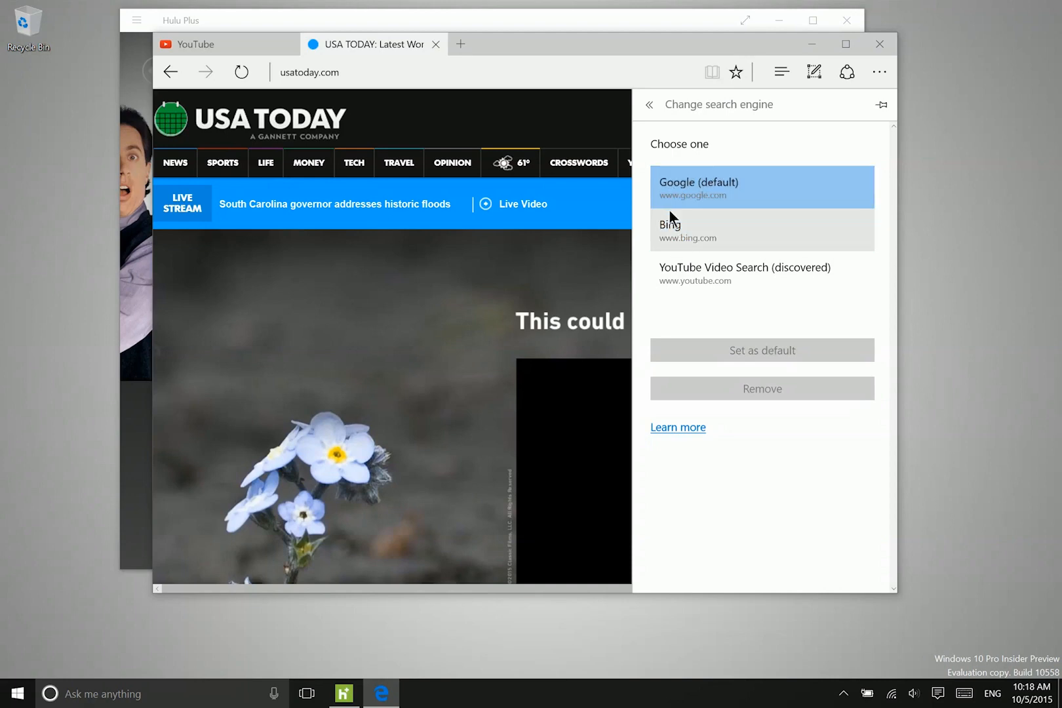
click(761, 272)
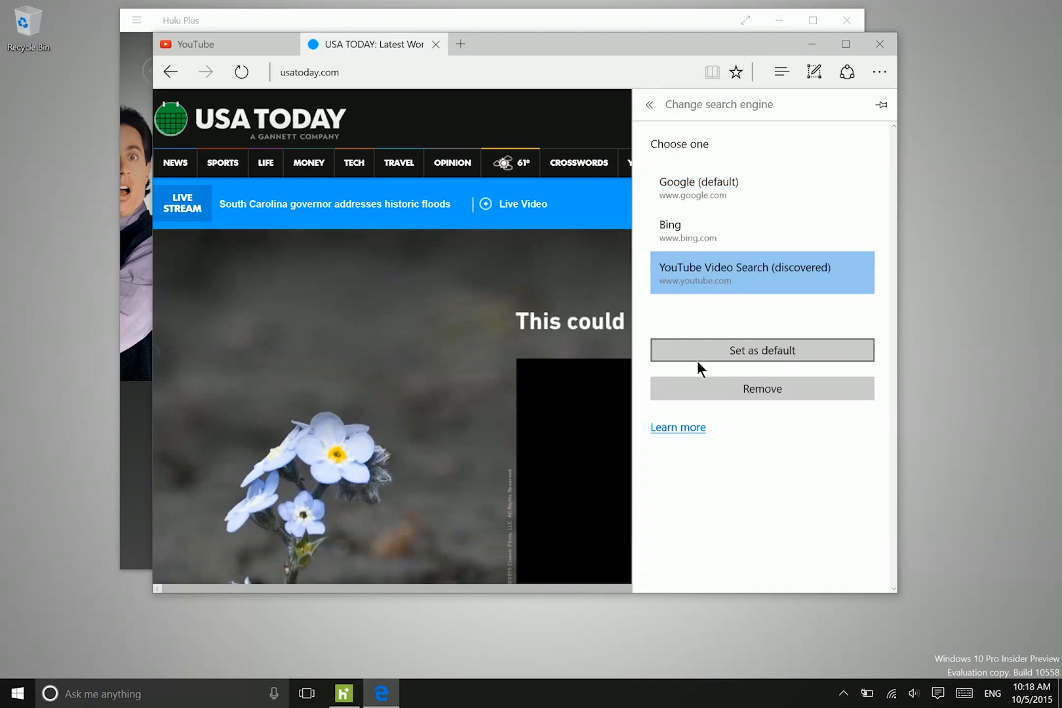
click(697, 187)
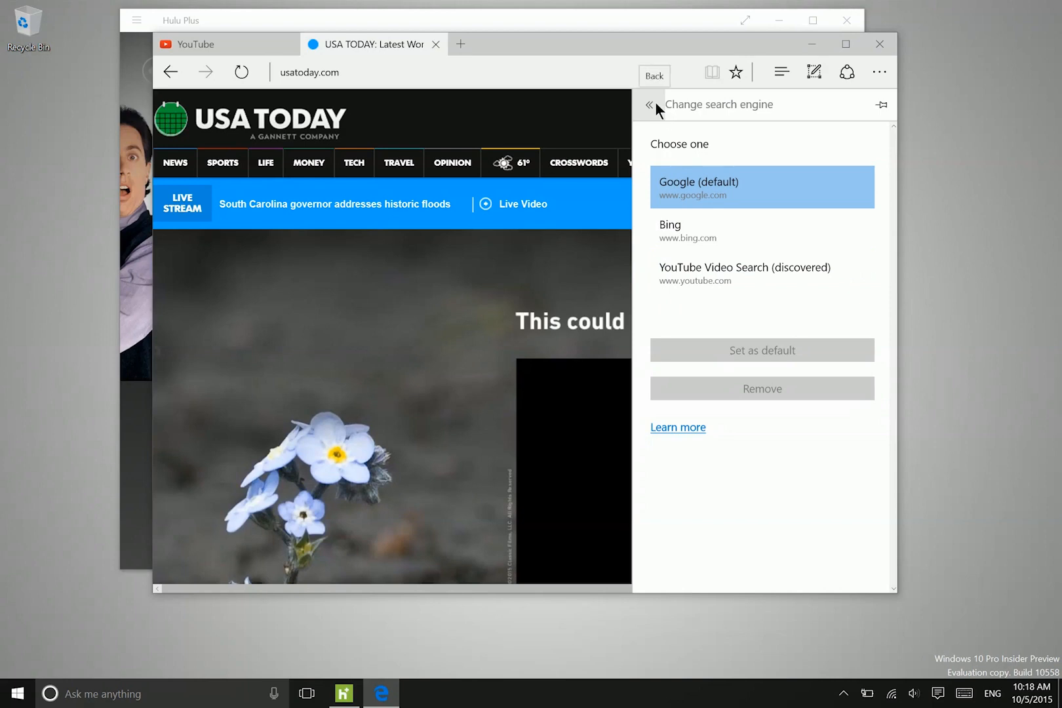
click(652, 107)
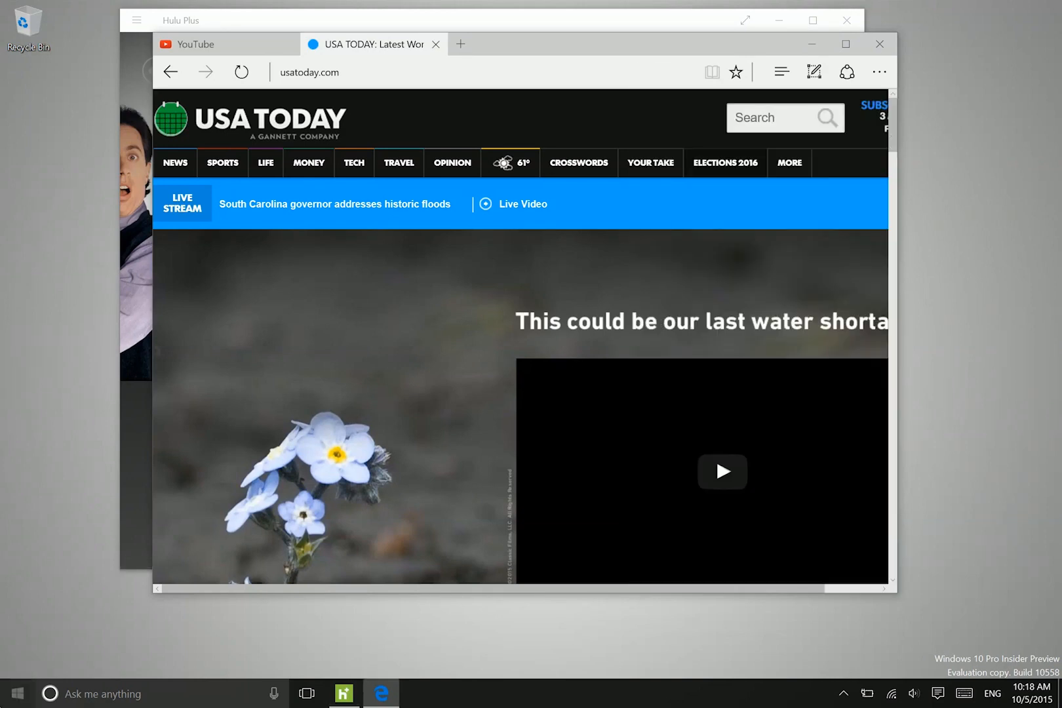
Show the Start menu with its Life at a glance and Play and explore tiles.
click(15, 694)
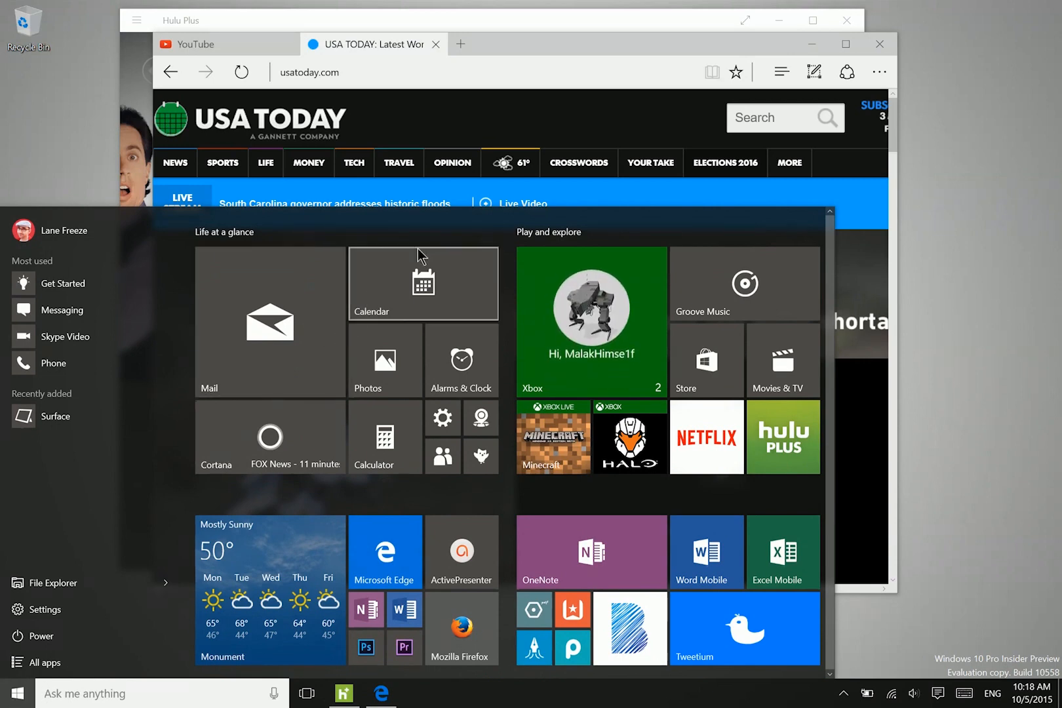
mouse_move(594, 267)
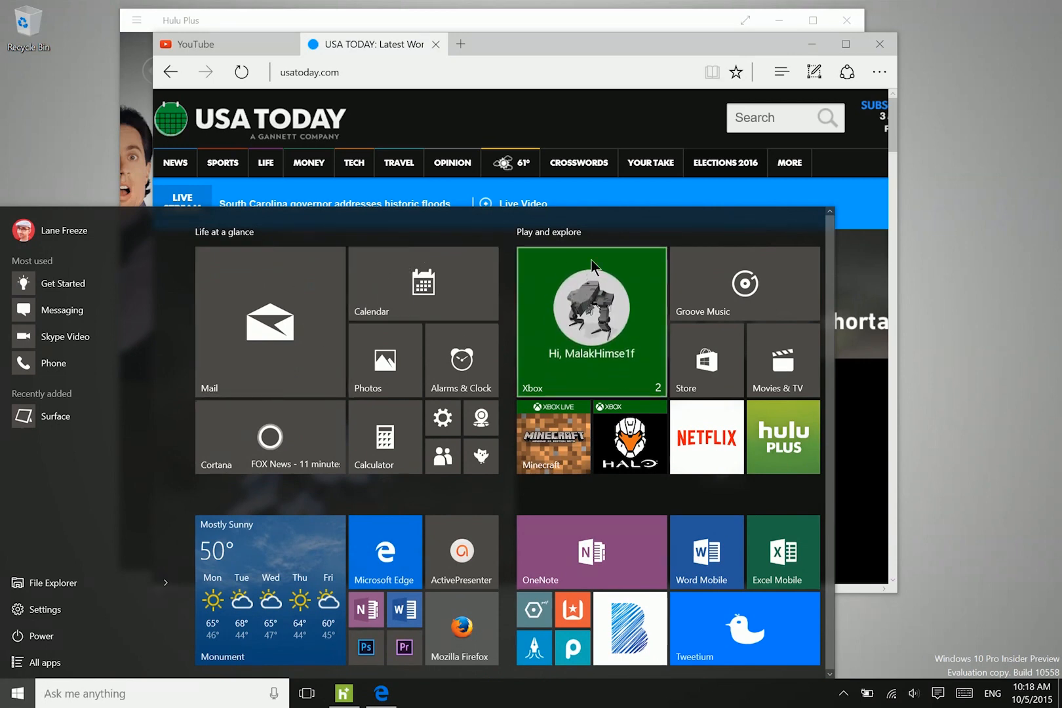
mouse_move(640, 292)
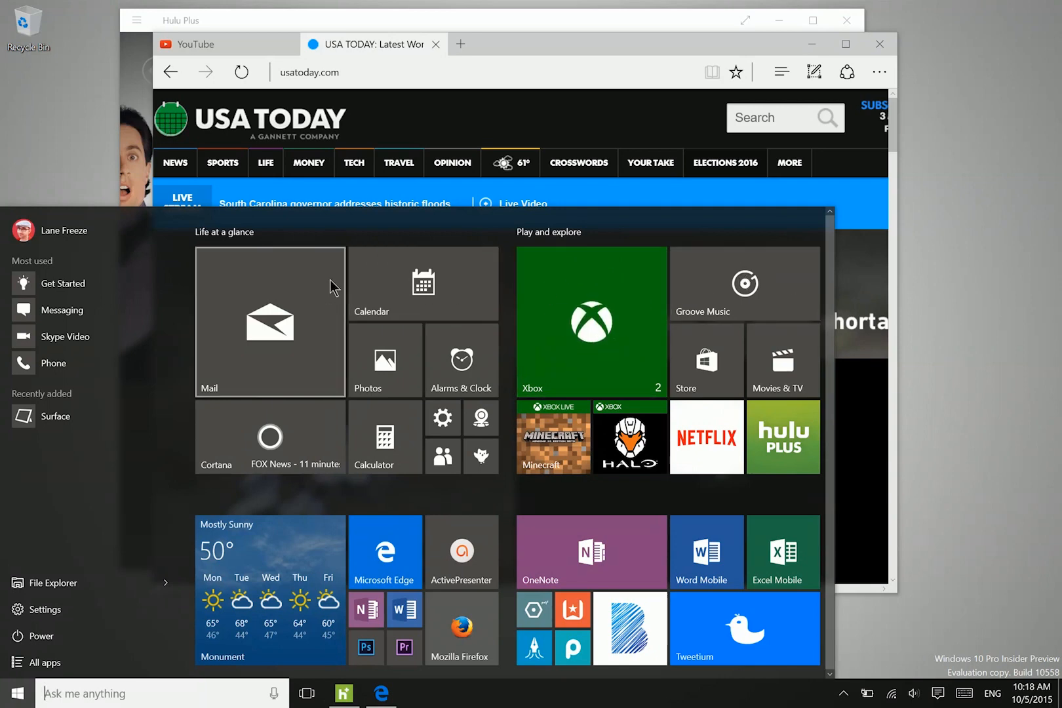
mouse_move(321, 373)
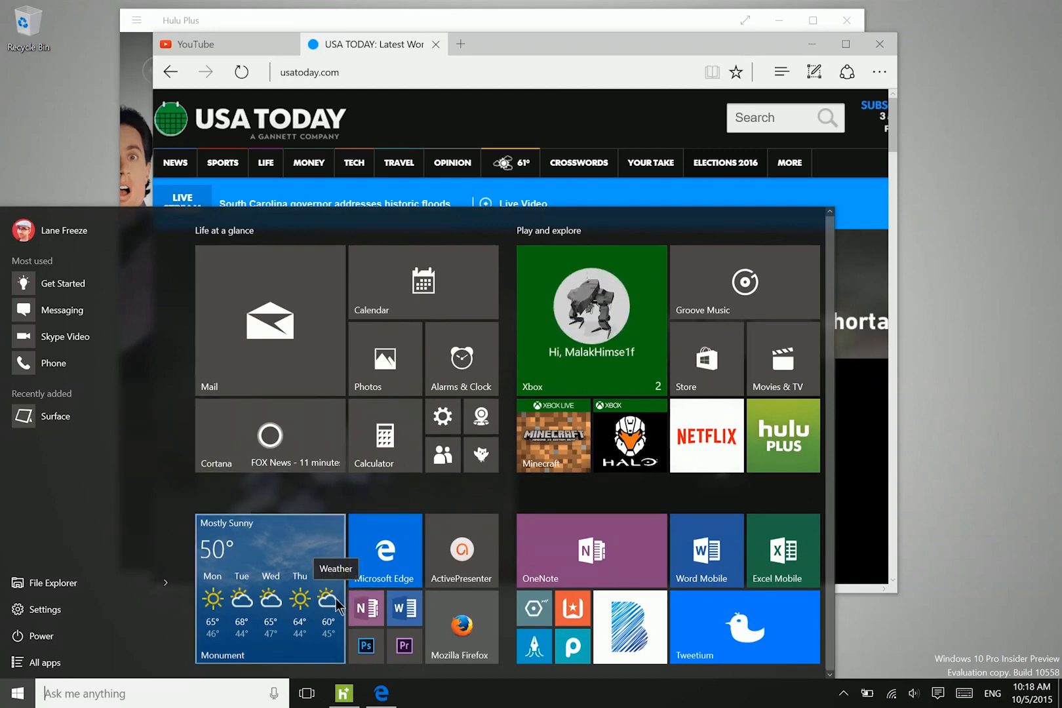
mouse_move(312, 605)
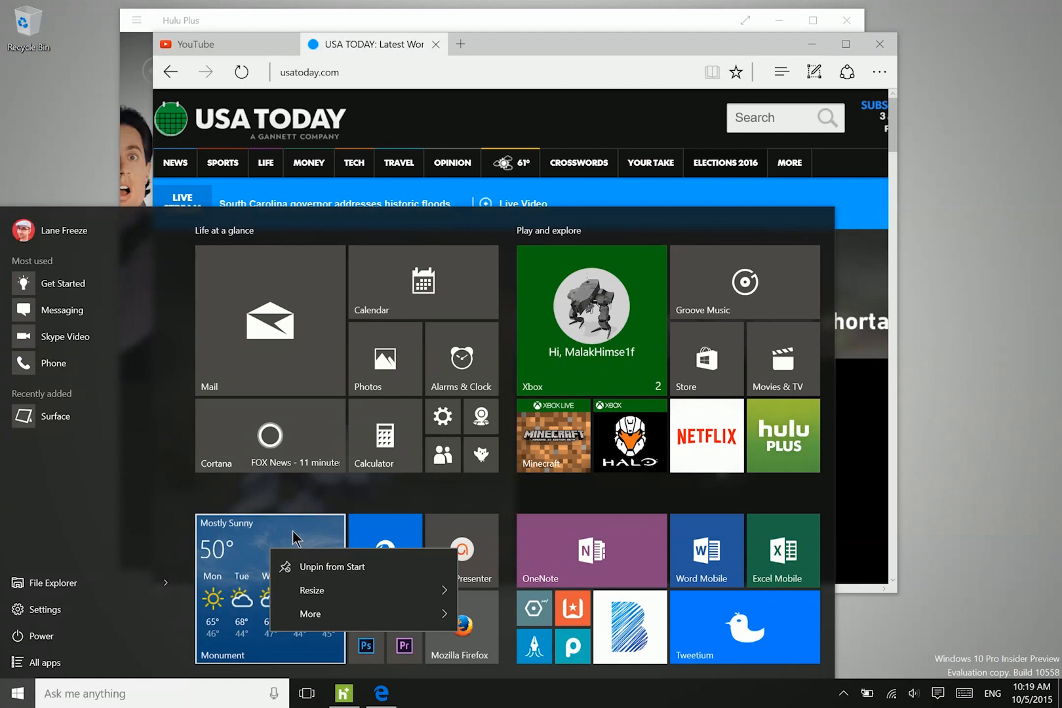
mouse_move(315, 546)
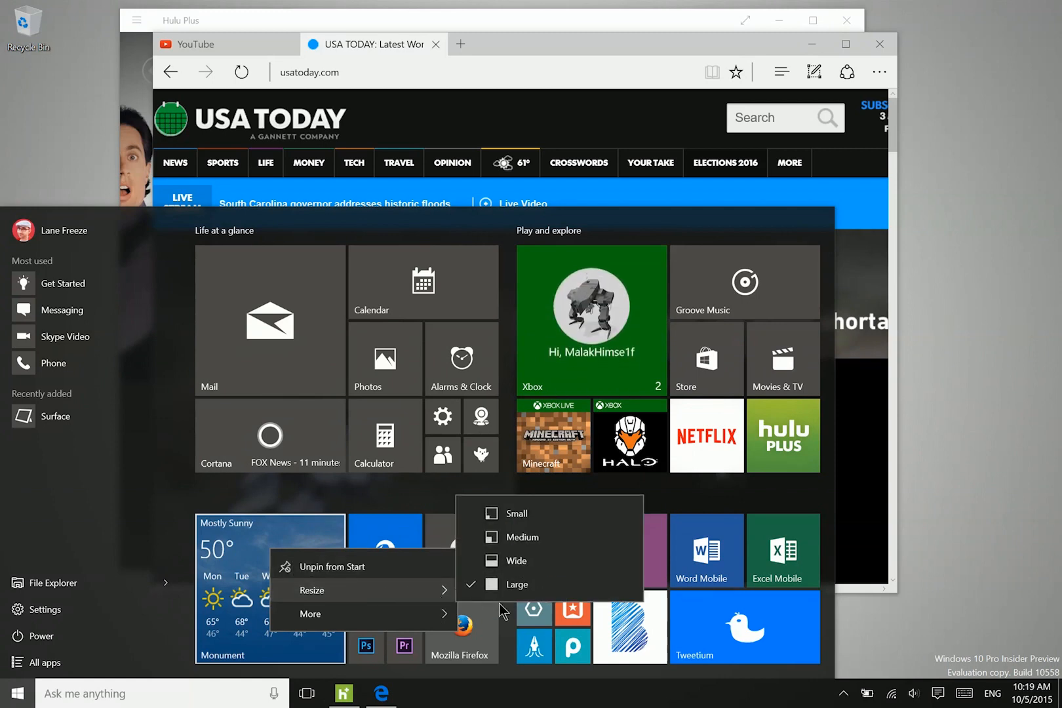
mouse_move(522, 538)
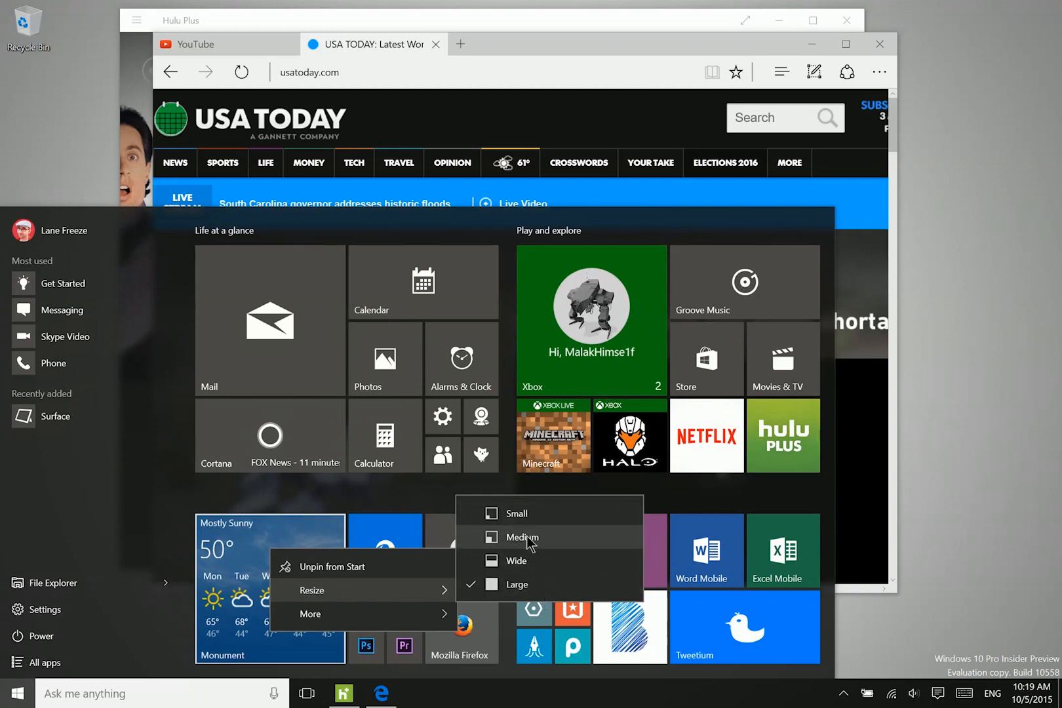
mouse_move(547, 499)
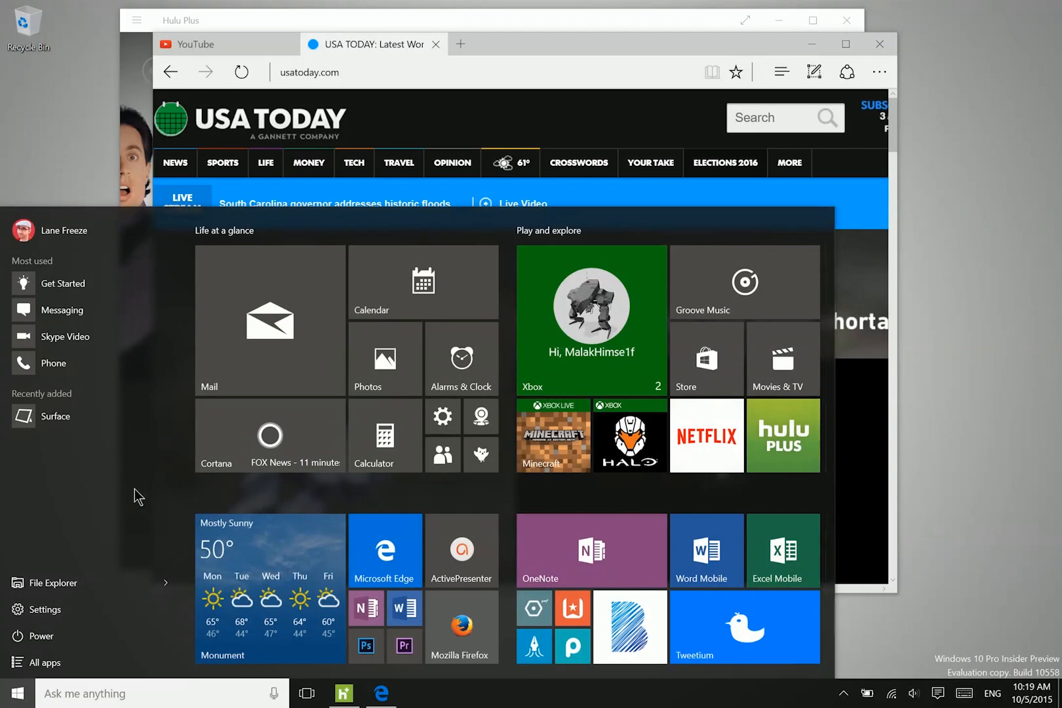
mouse_move(40, 447)
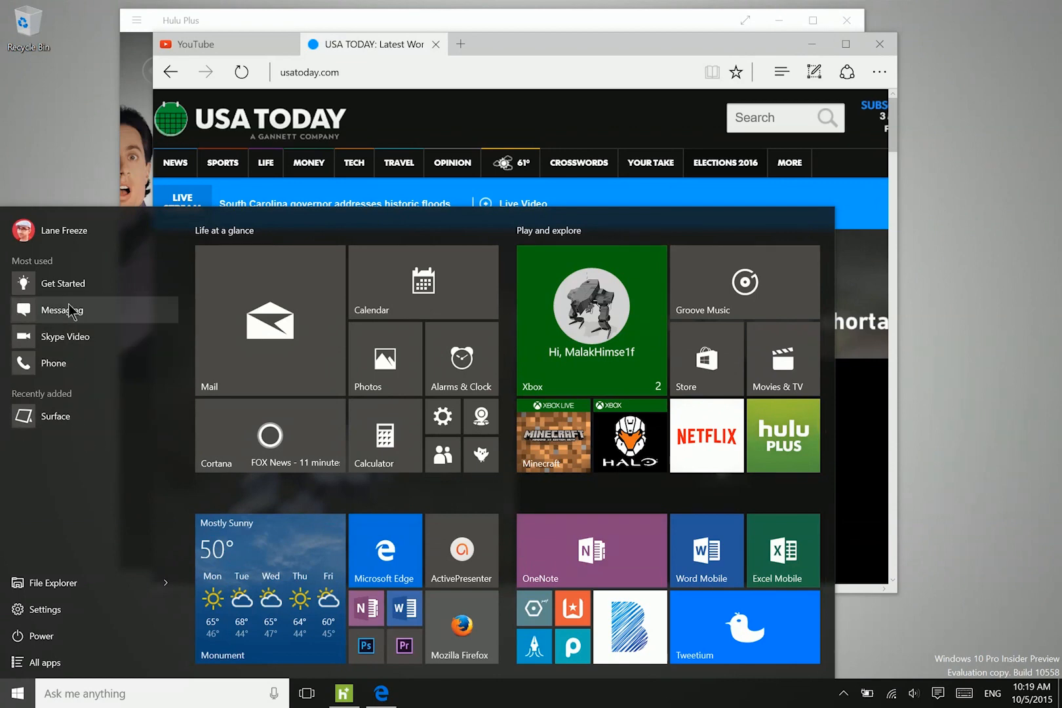
Launch Messaging from the Start menu's Most used list.
click(70, 309)
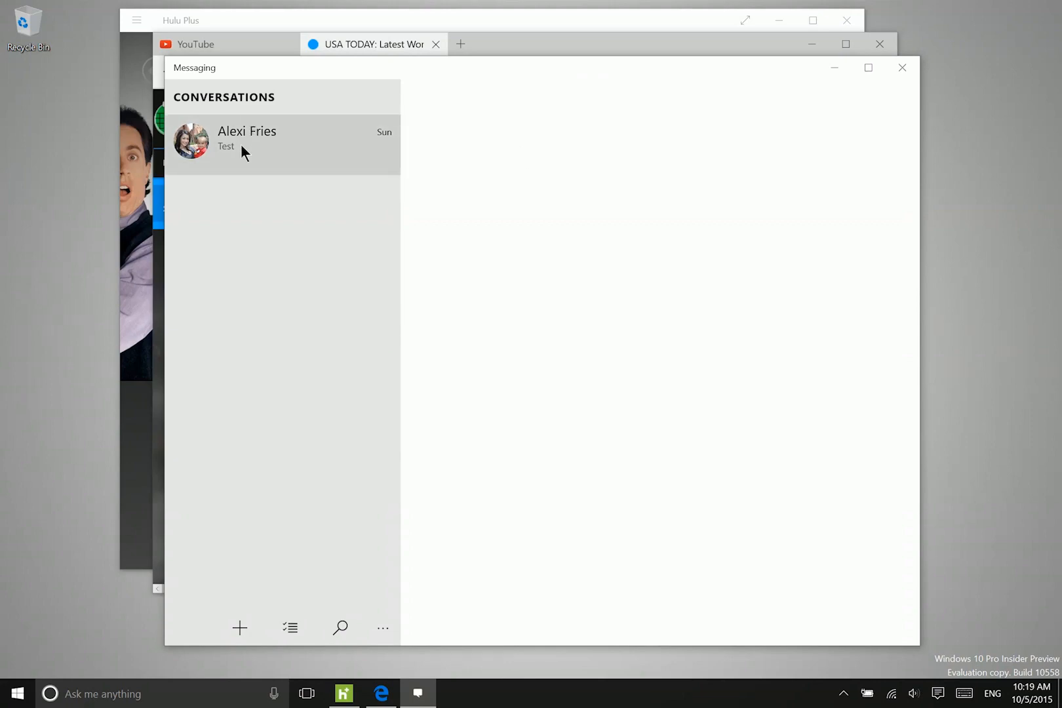
mouse_move(253, 161)
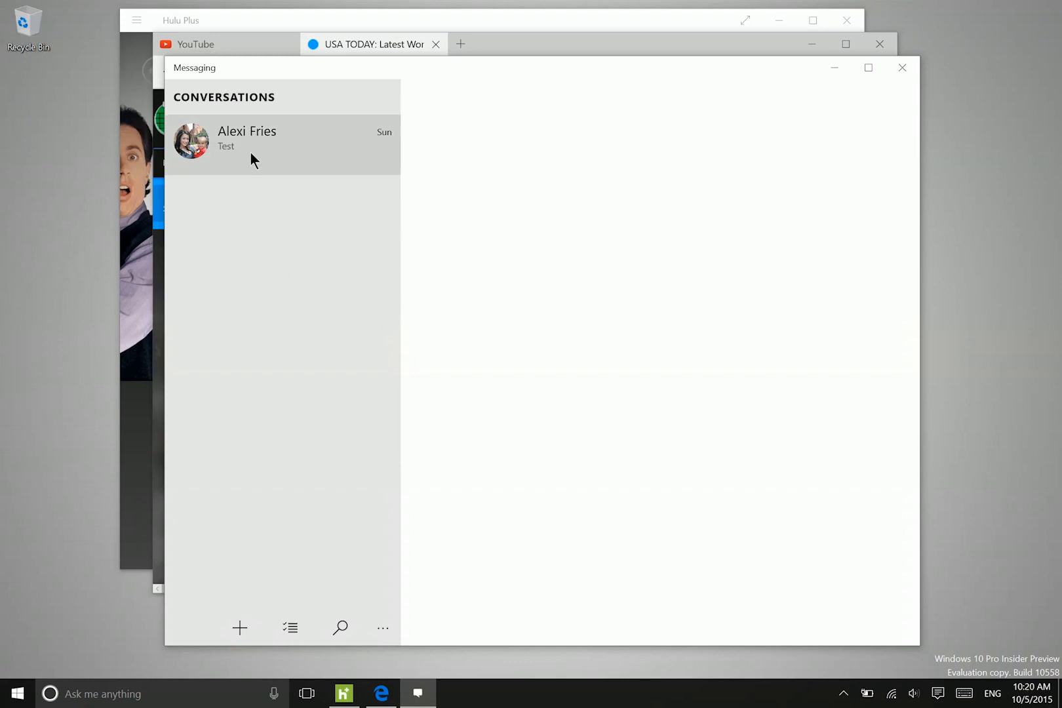
mouse_move(259, 130)
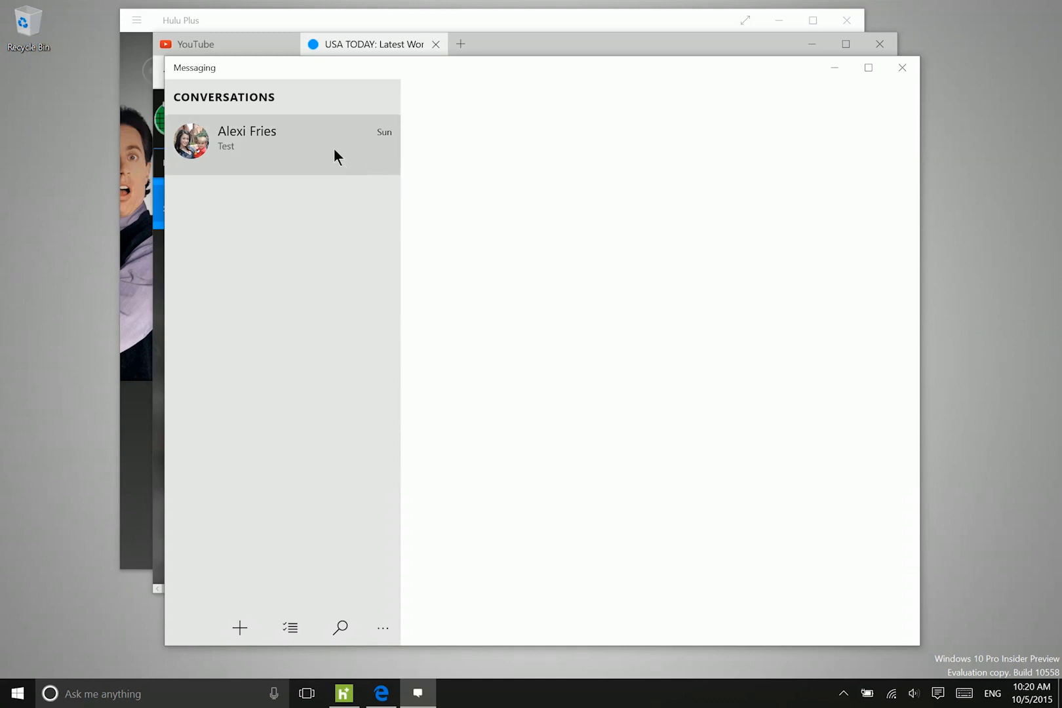
mouse_move(332, 152)
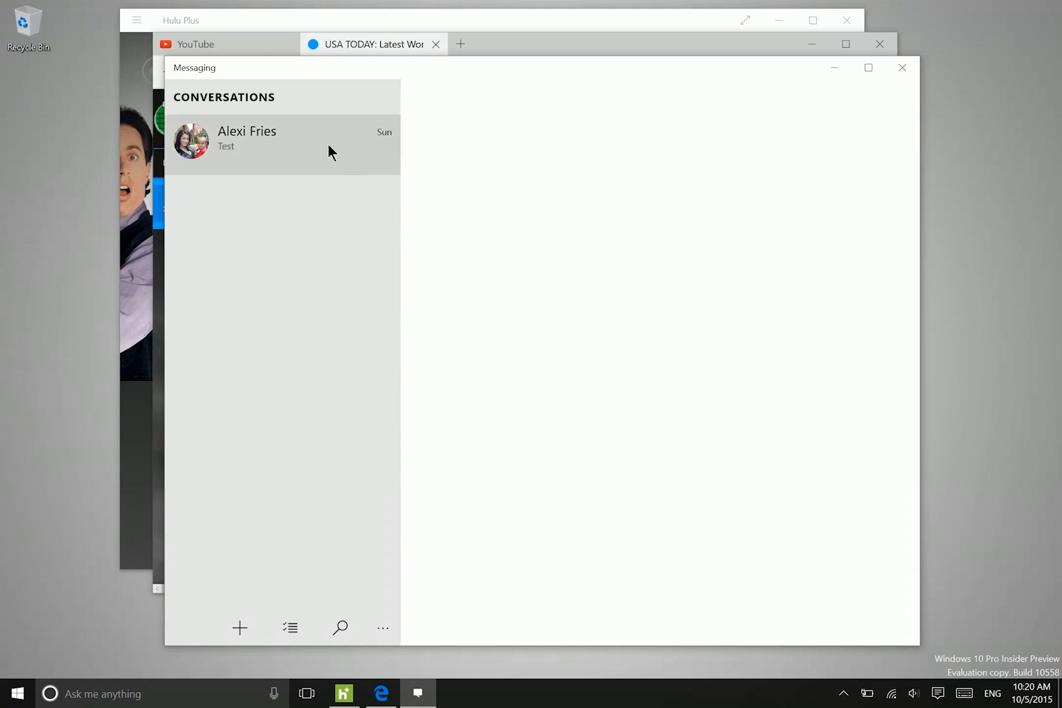
mouse_move(278, 144)
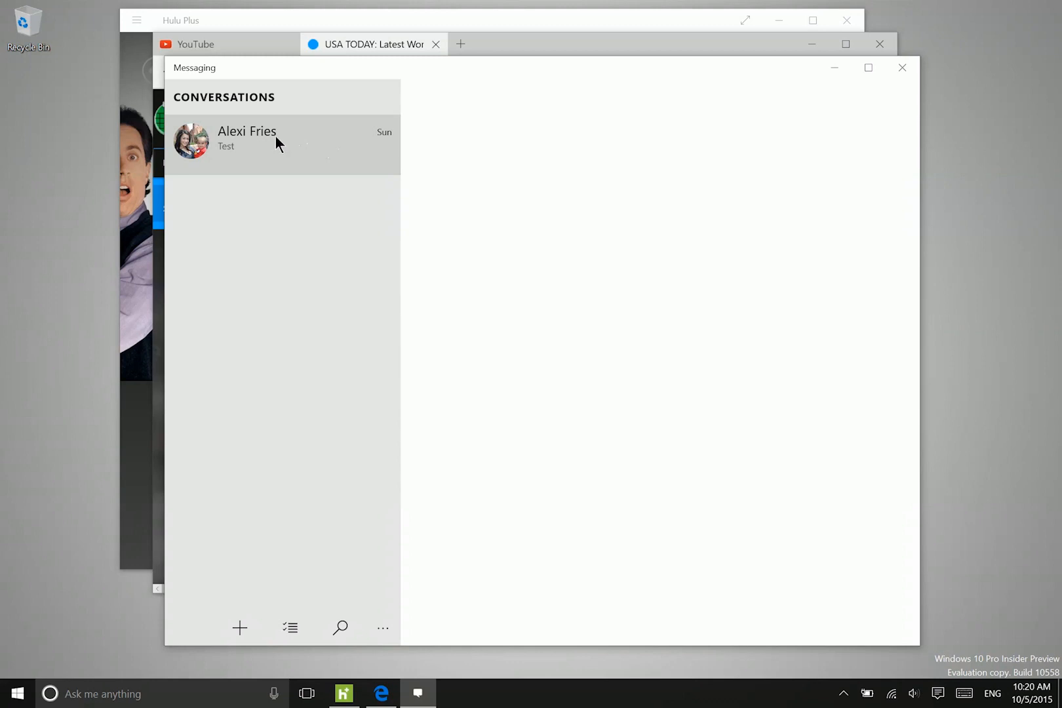
mouse_move(255, 142)
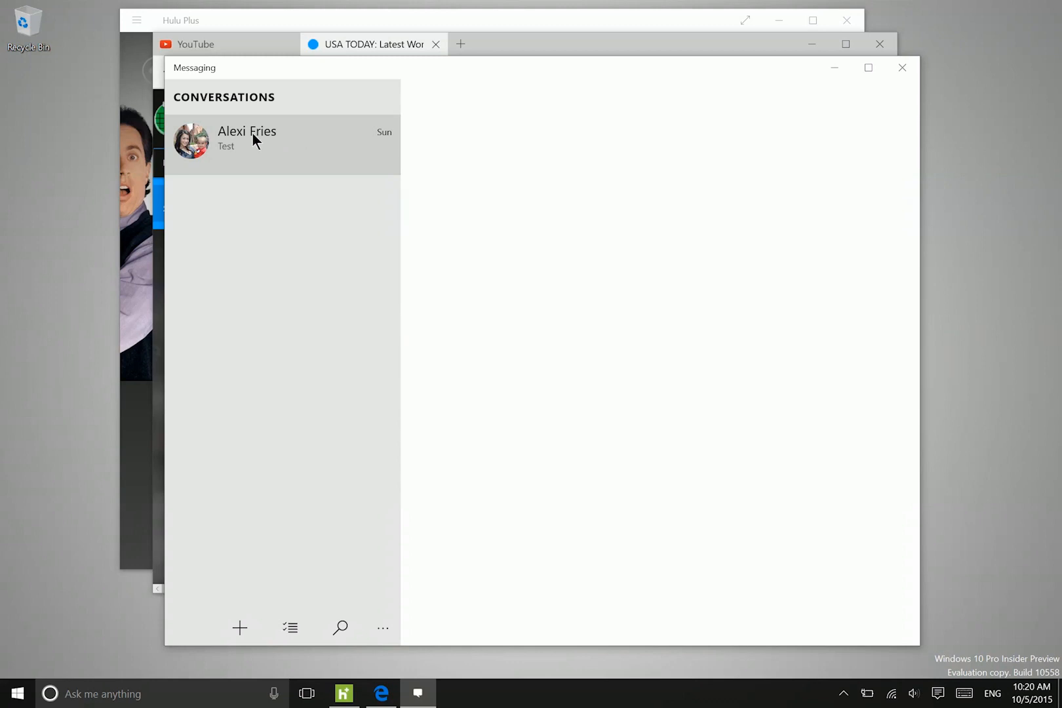
click(247, 141)
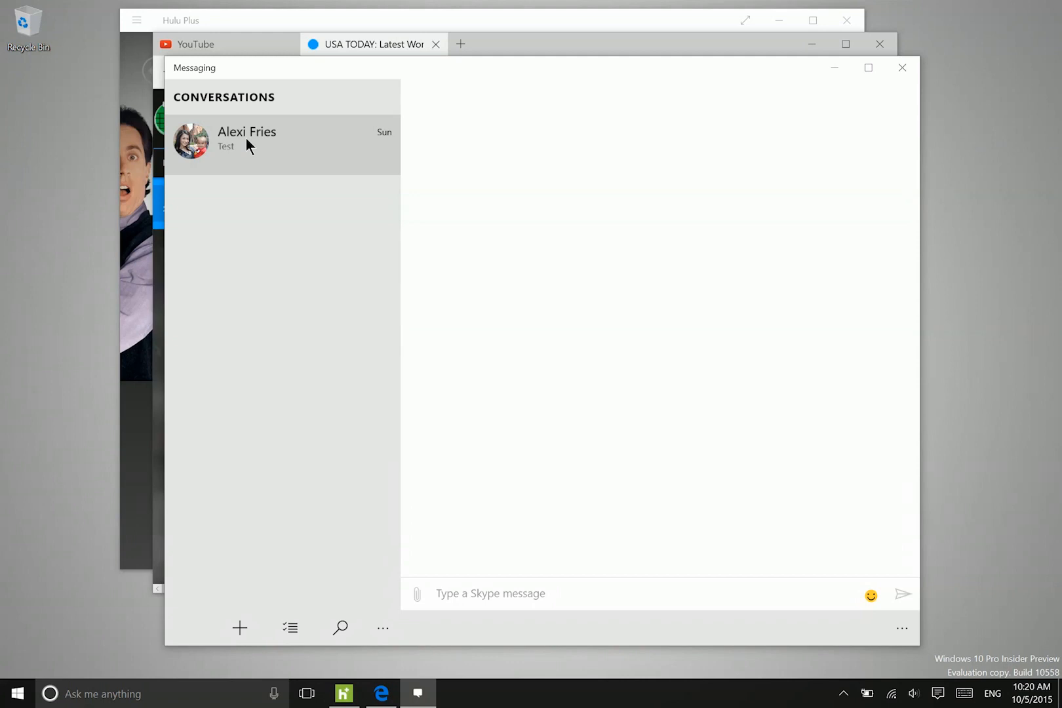
mouse_move(270, 330)
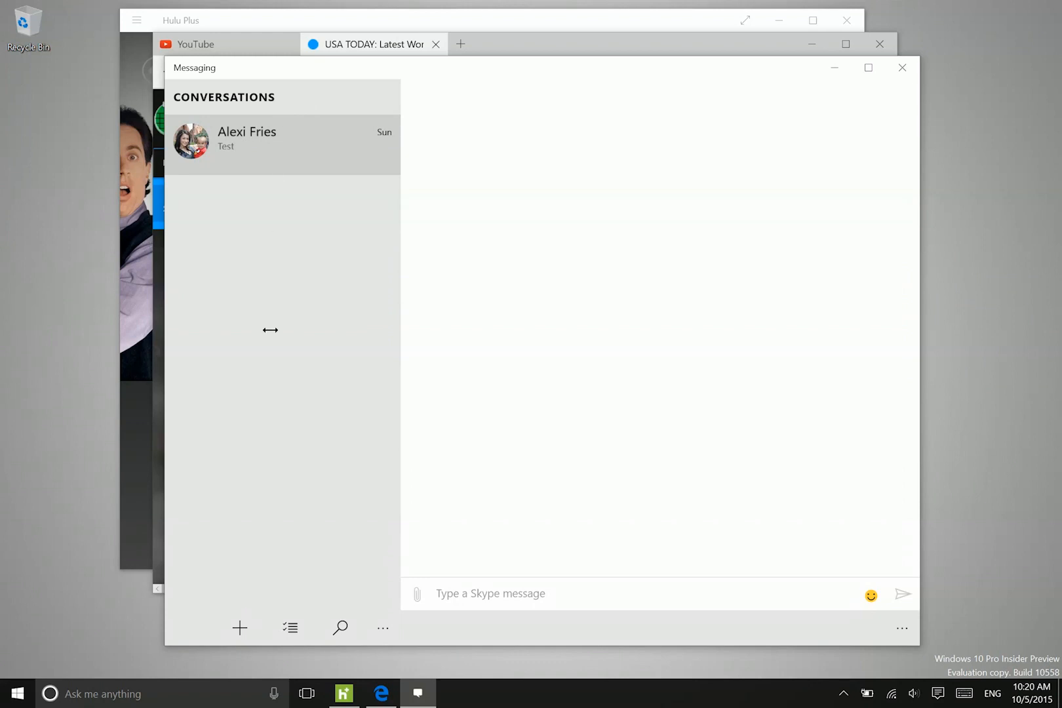
mouse_move(238, 113)
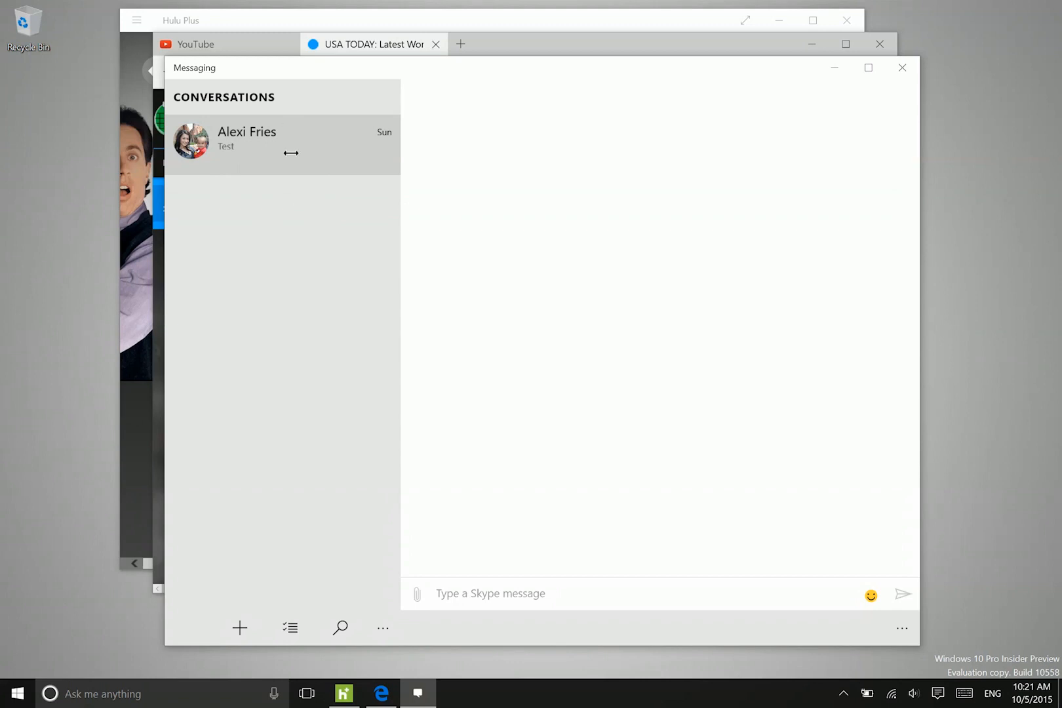
mouse_move(299, 295)
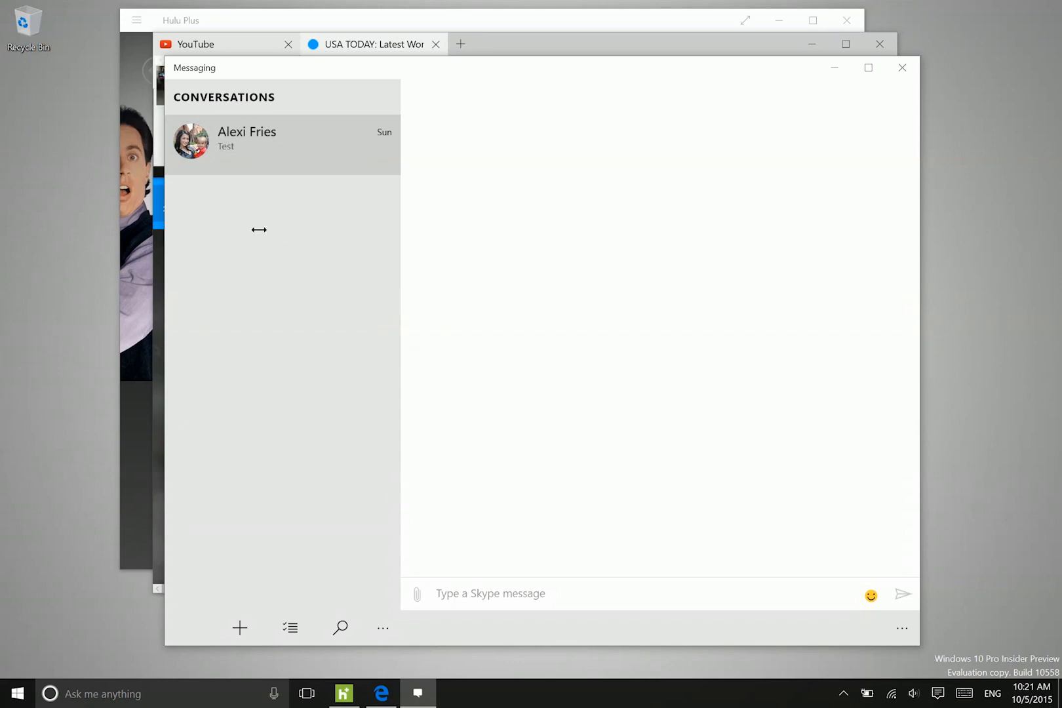
mouse_move(260, 228)
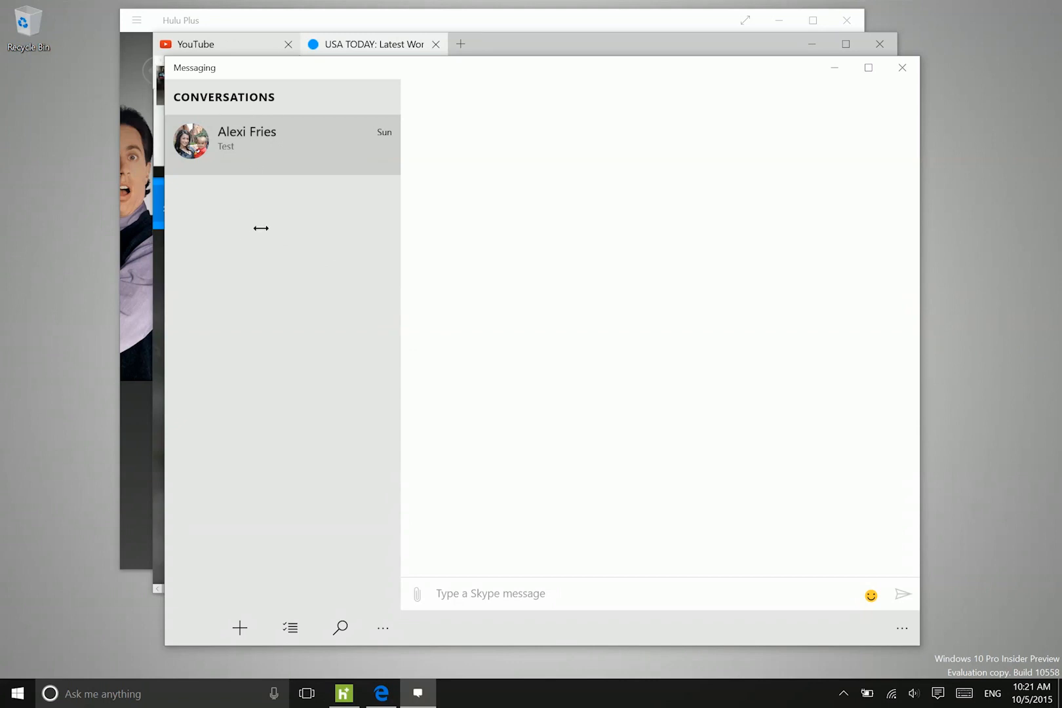
click(14, 693)
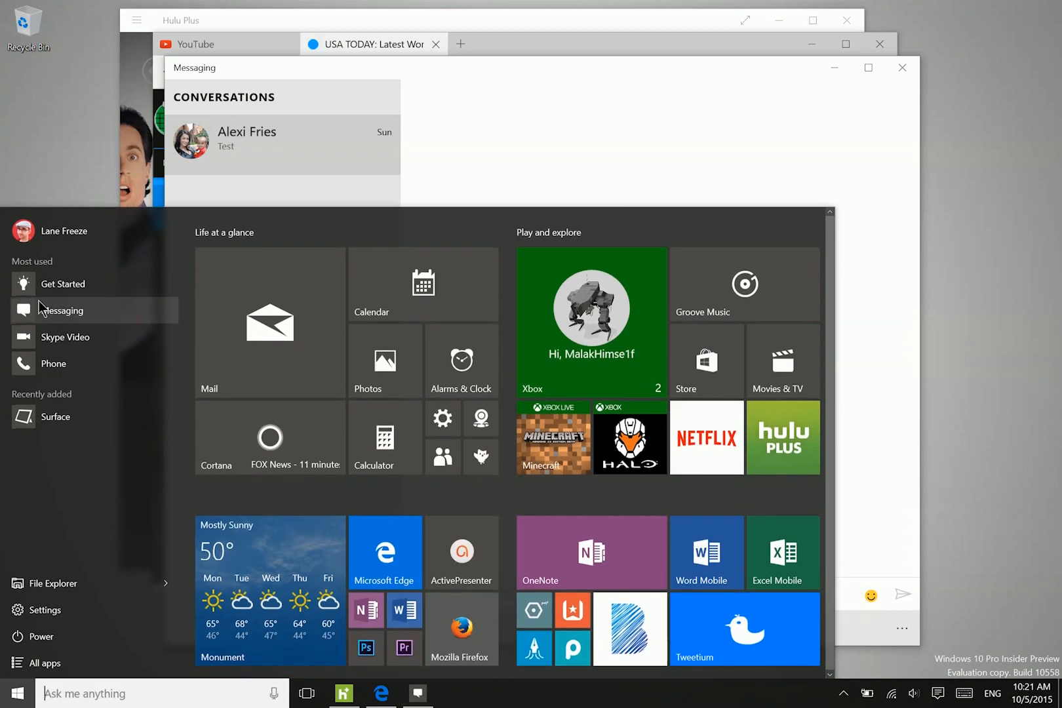
click(52, 363)
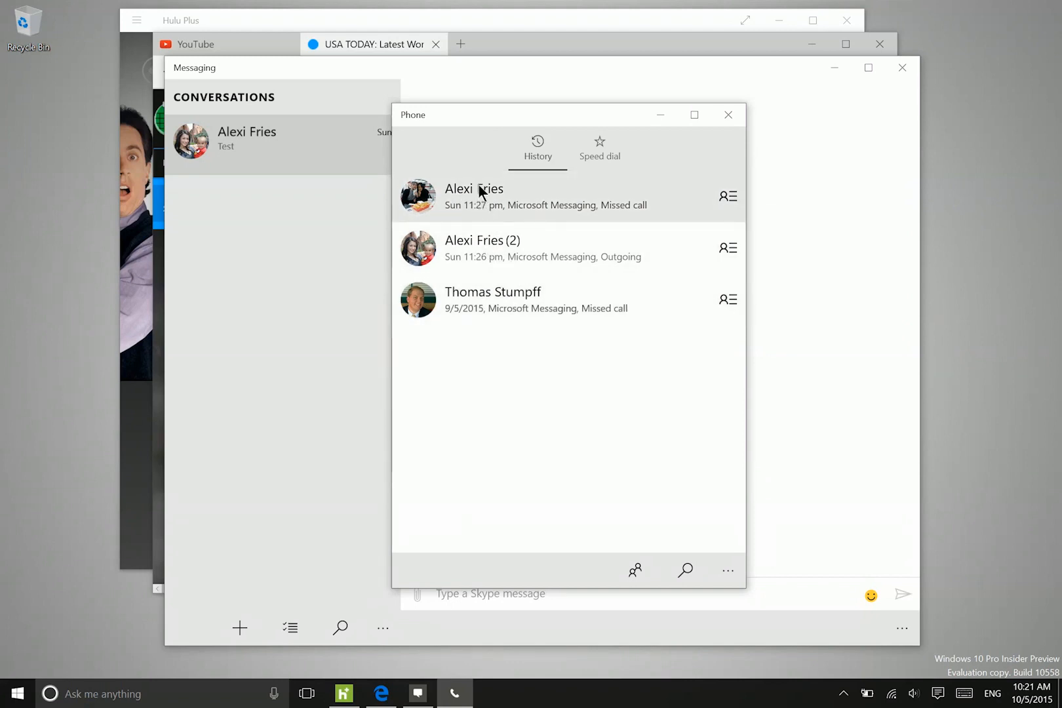
mouse_move(537, 311)
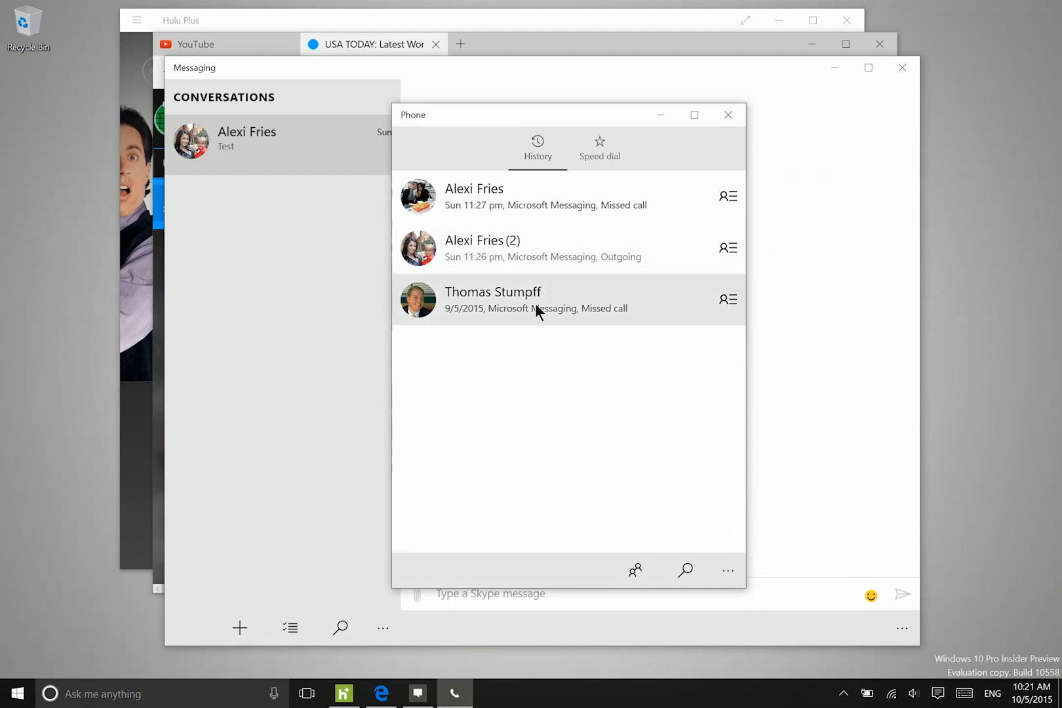
mouse_move(616, 188)
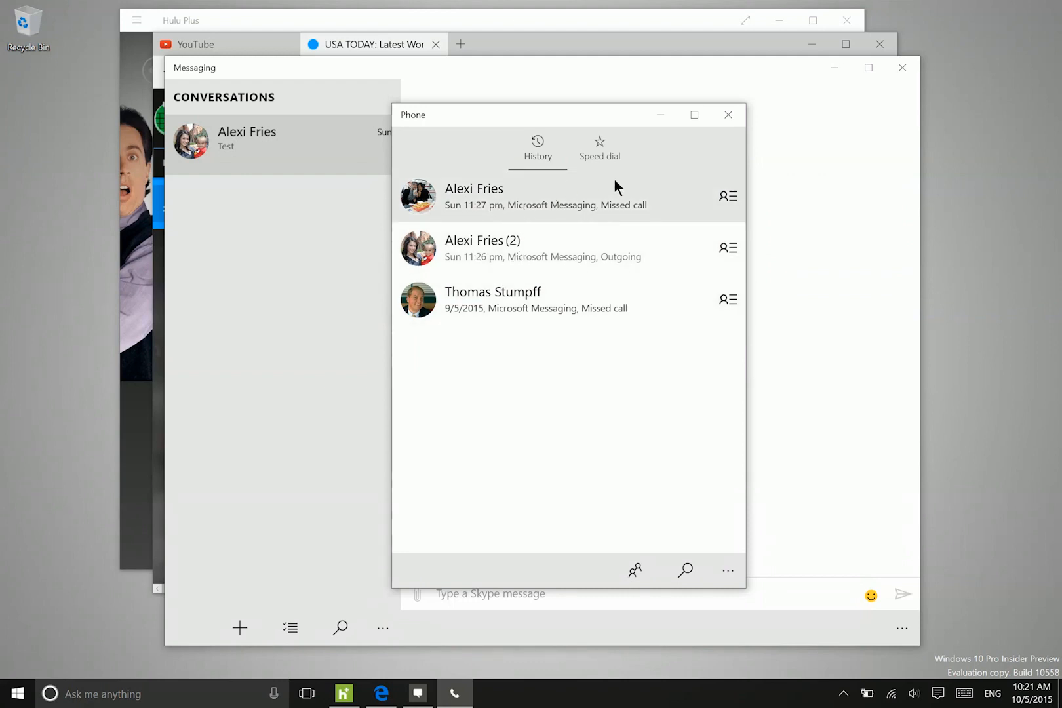
click(15, 694)
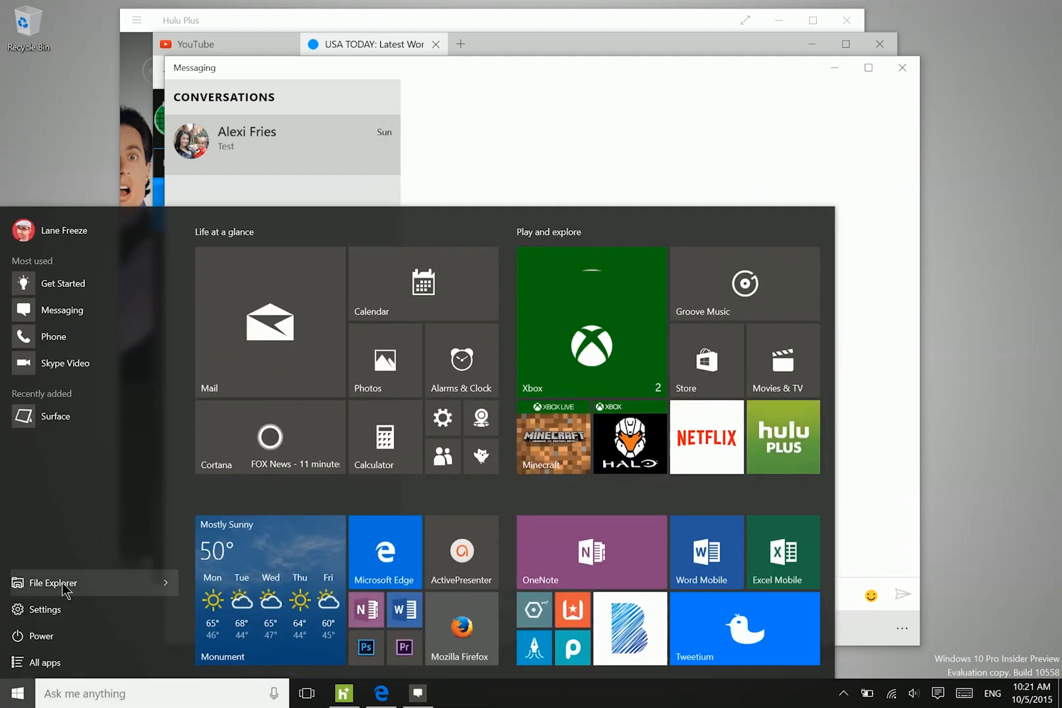
mouse_move(65, 371)
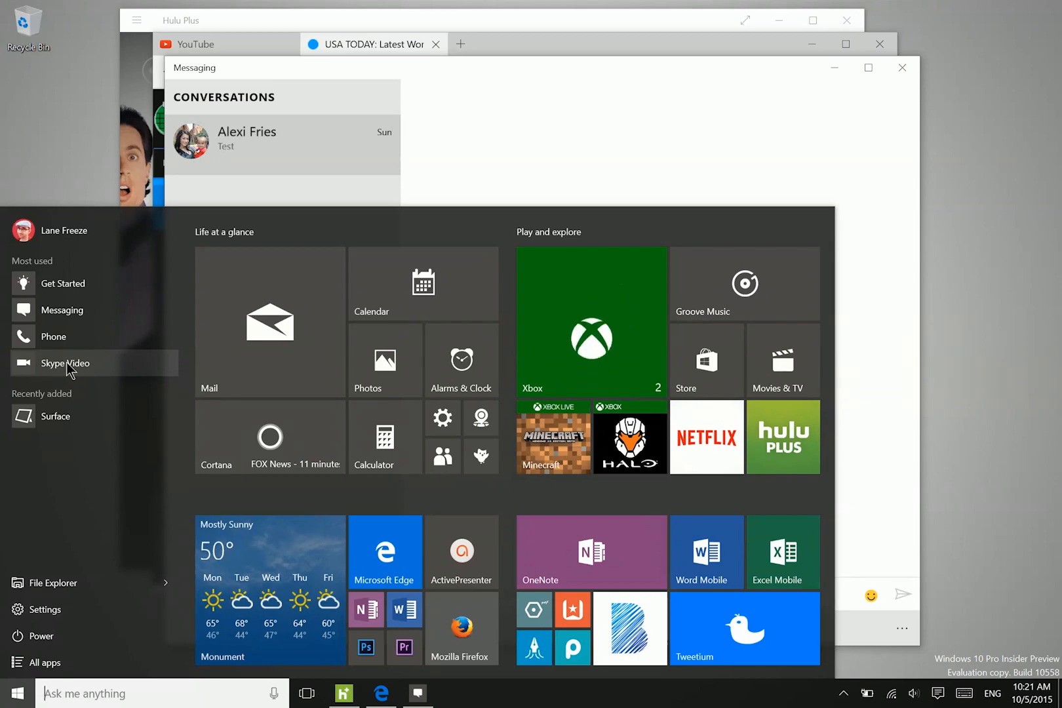
mouse_move(443, 417)
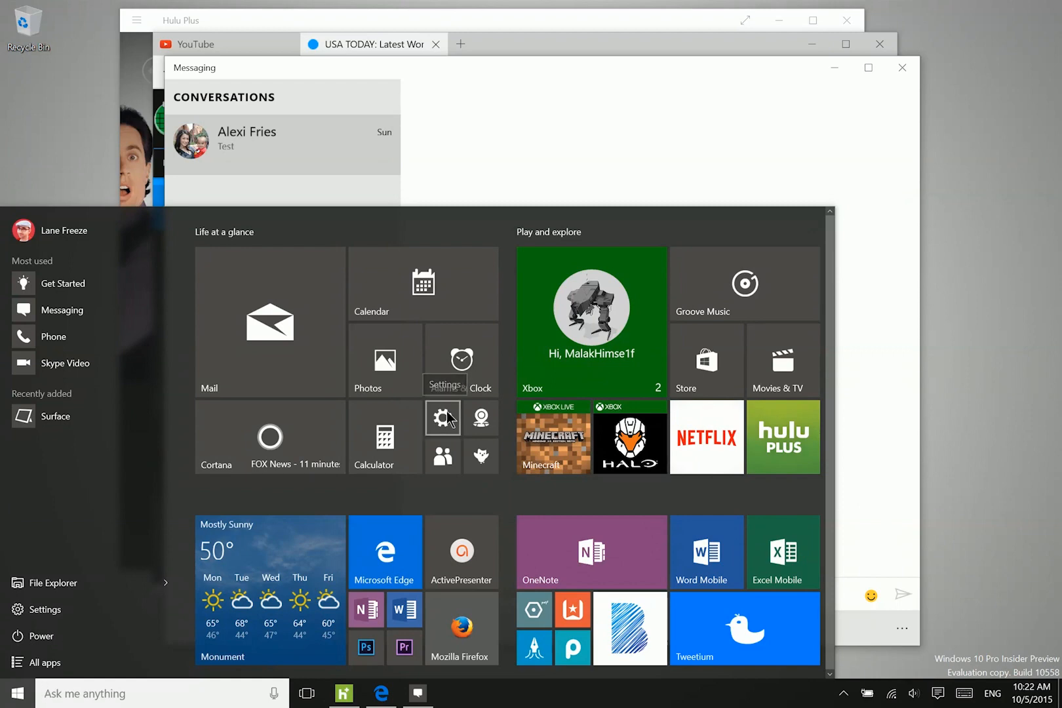
Reach the Find My Device page under Settings > Update & security, showing location saving off.
click(443, 415)
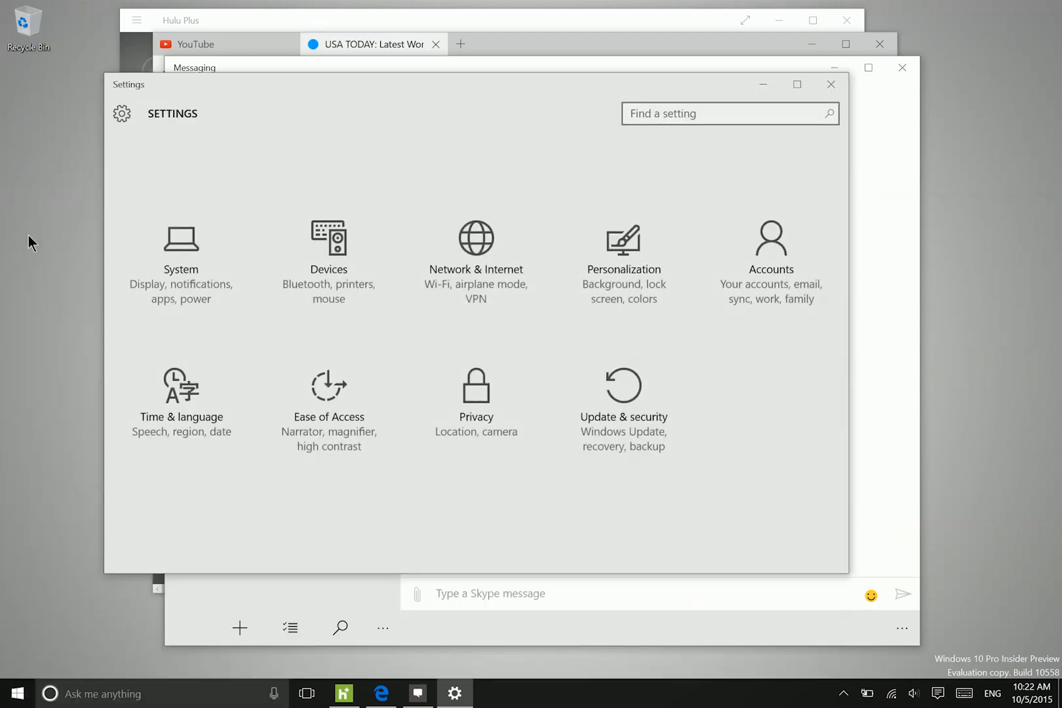
click(623, 407)
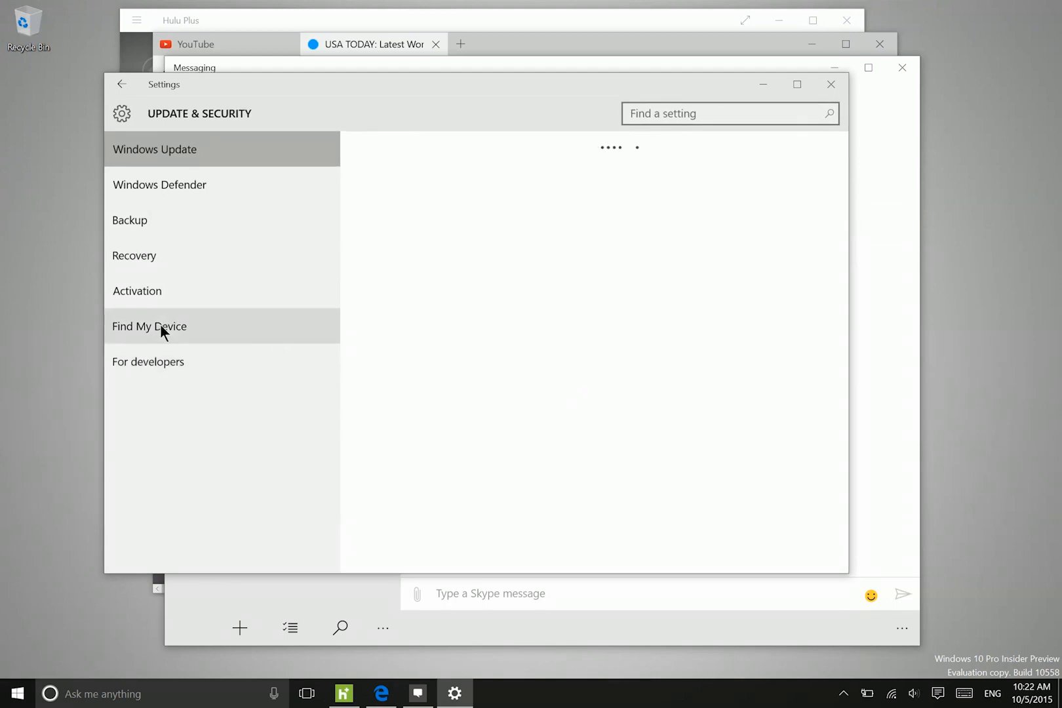
click(149, 327)
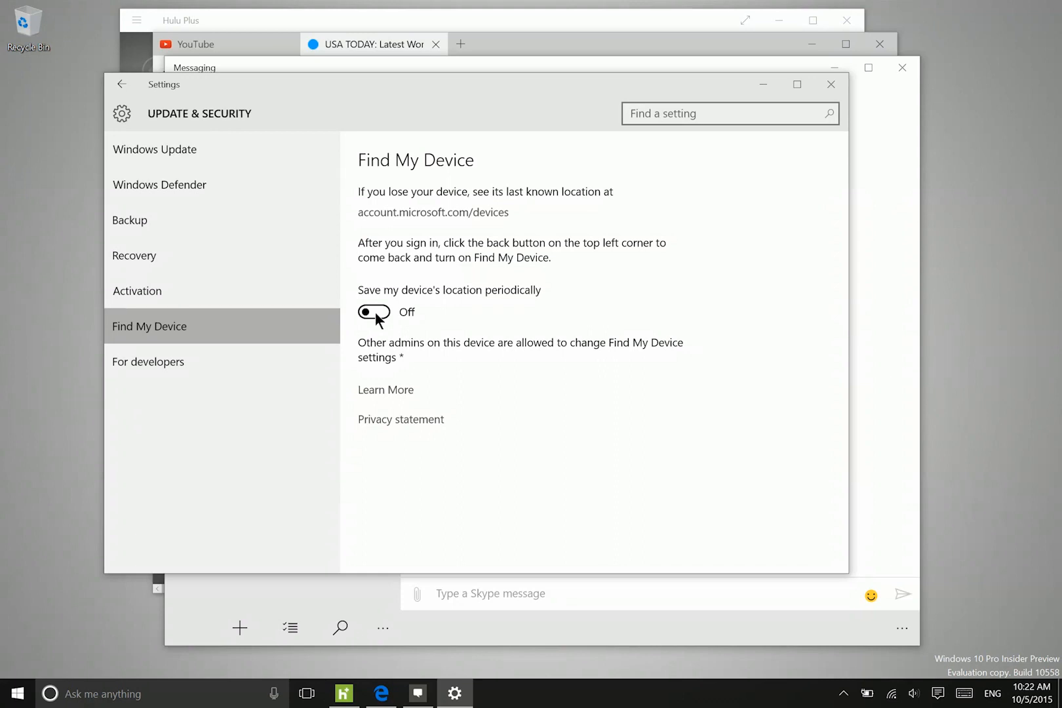
mouse_move(539, 162)
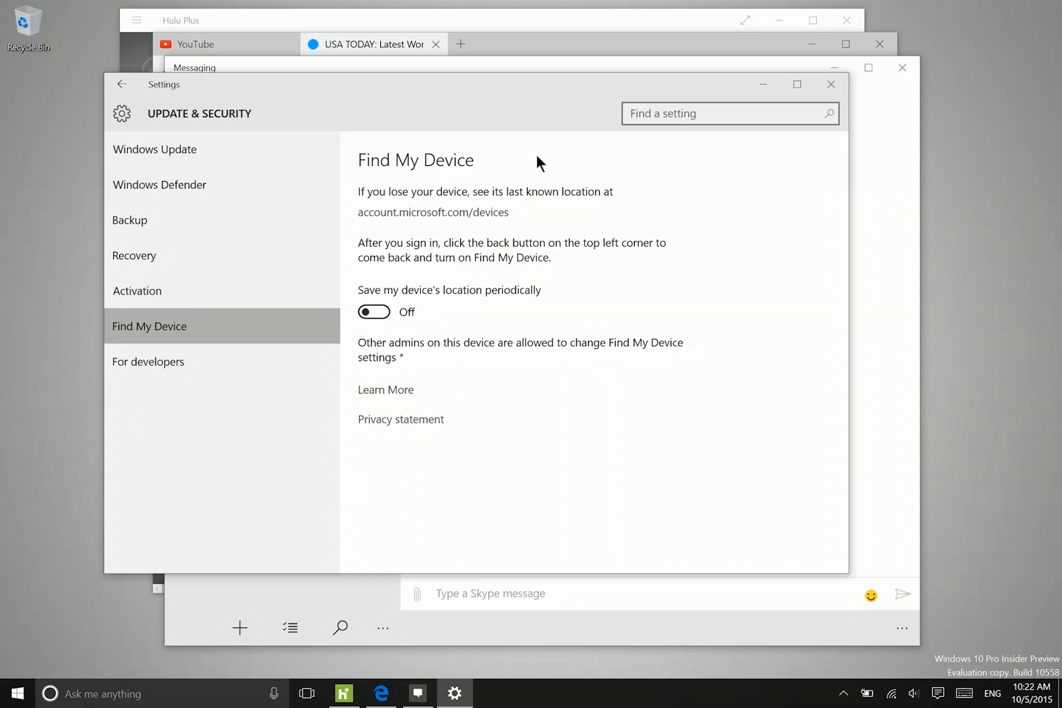
mouse_move(382, 363)
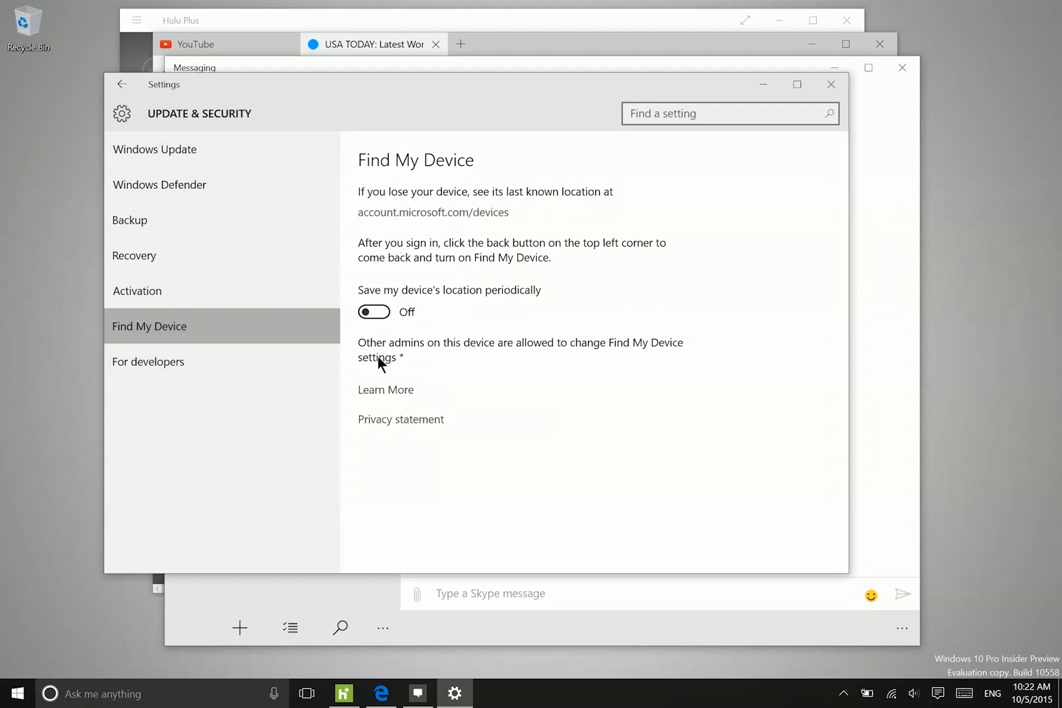
mouse_move(370, 331)
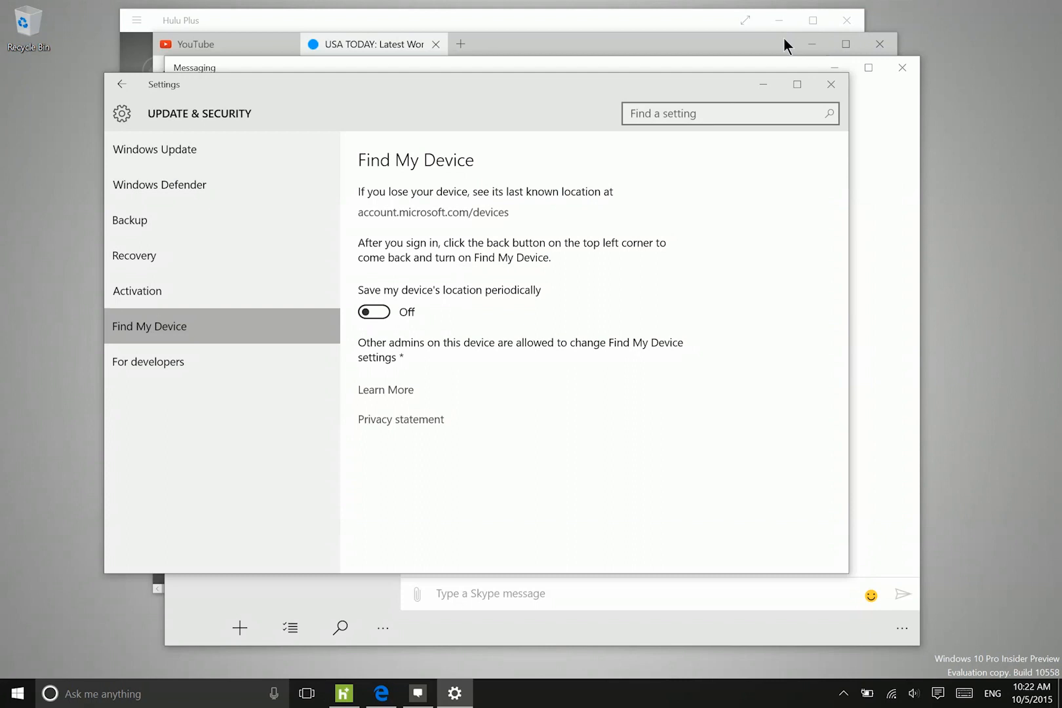
mouse_move(545, 111)
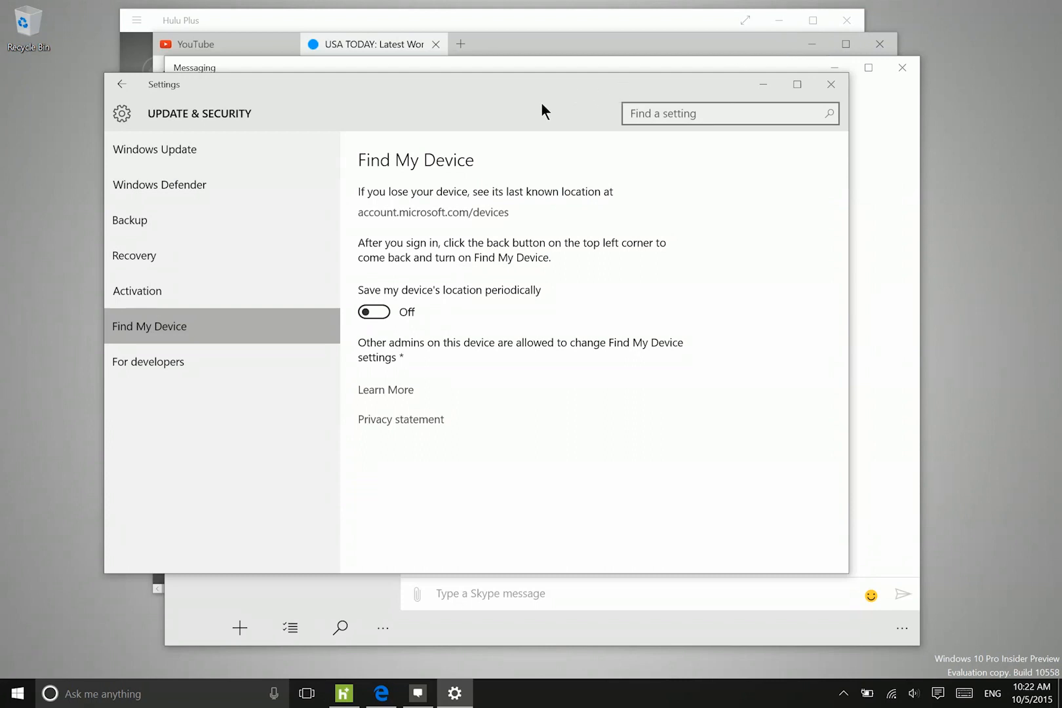
mouse_move(511, 152)
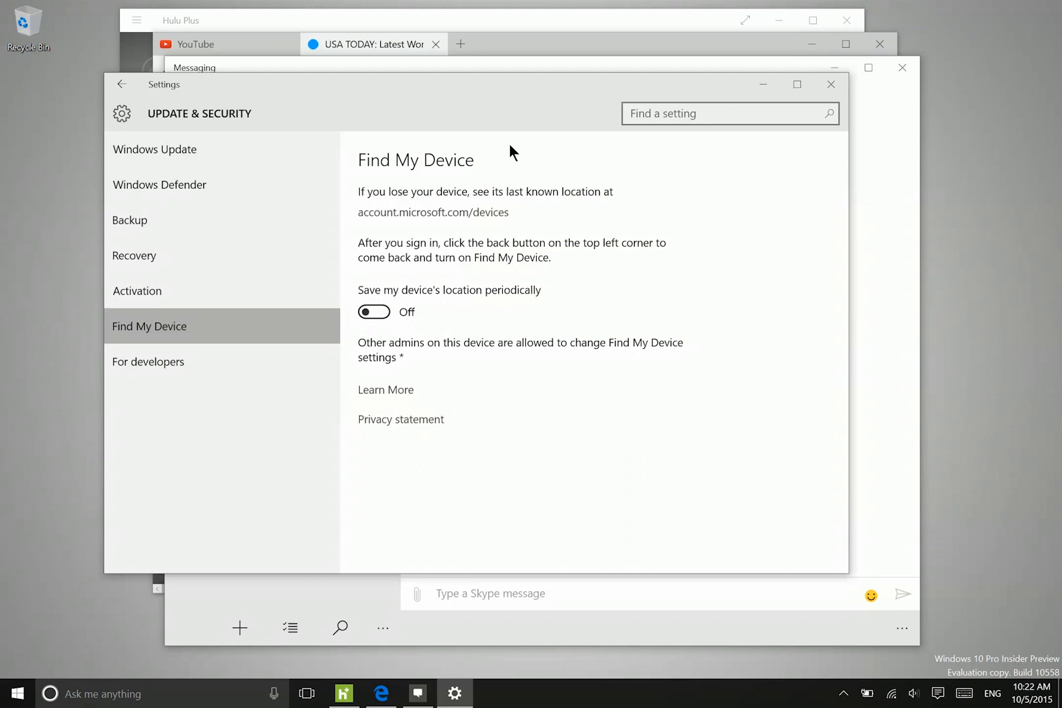
mouse_move(443, 222)
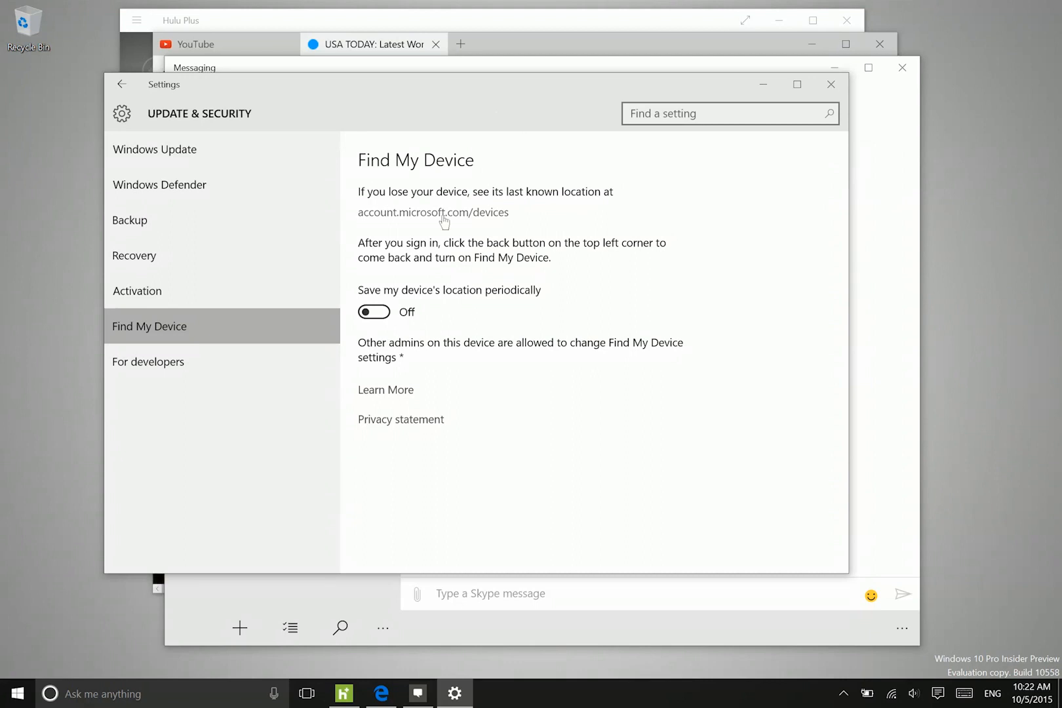
Reach System > Storage and show the New apps save location choices: This PC or the Seagate drive.
click(122, 84)
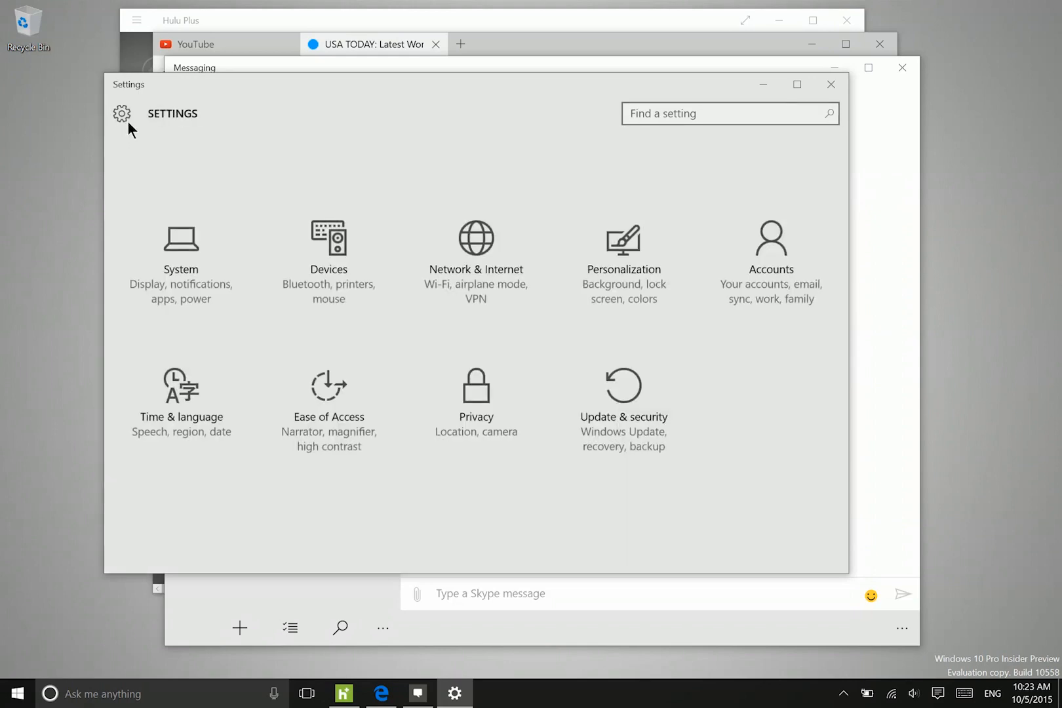
click(179, 244)
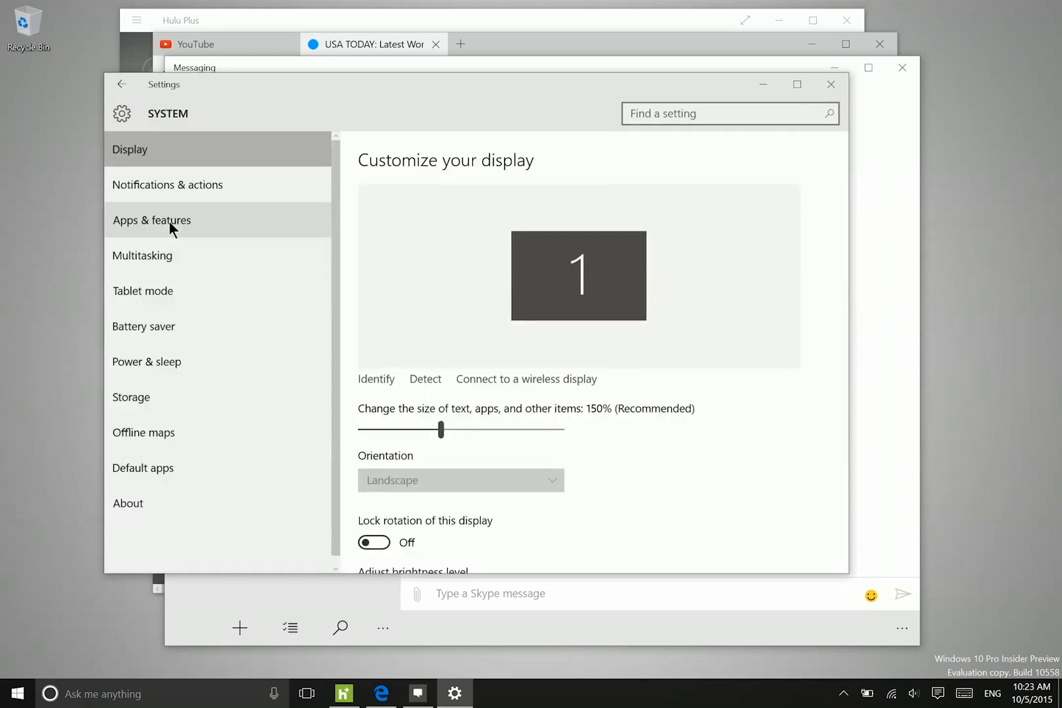
click(131, 398)
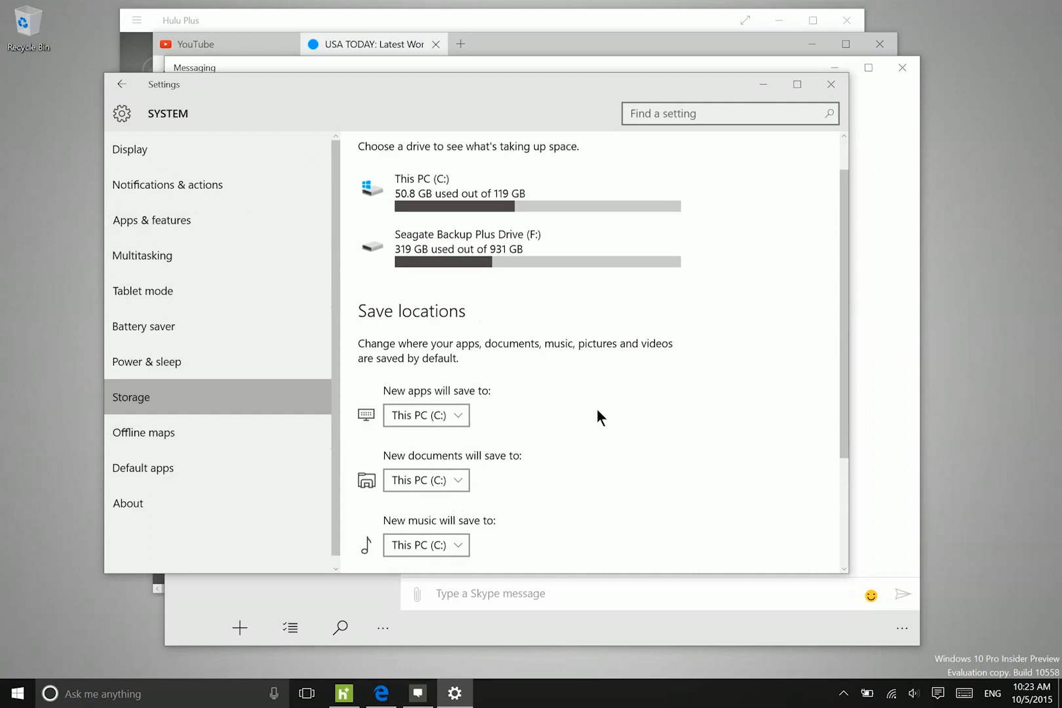
click(426, 414)
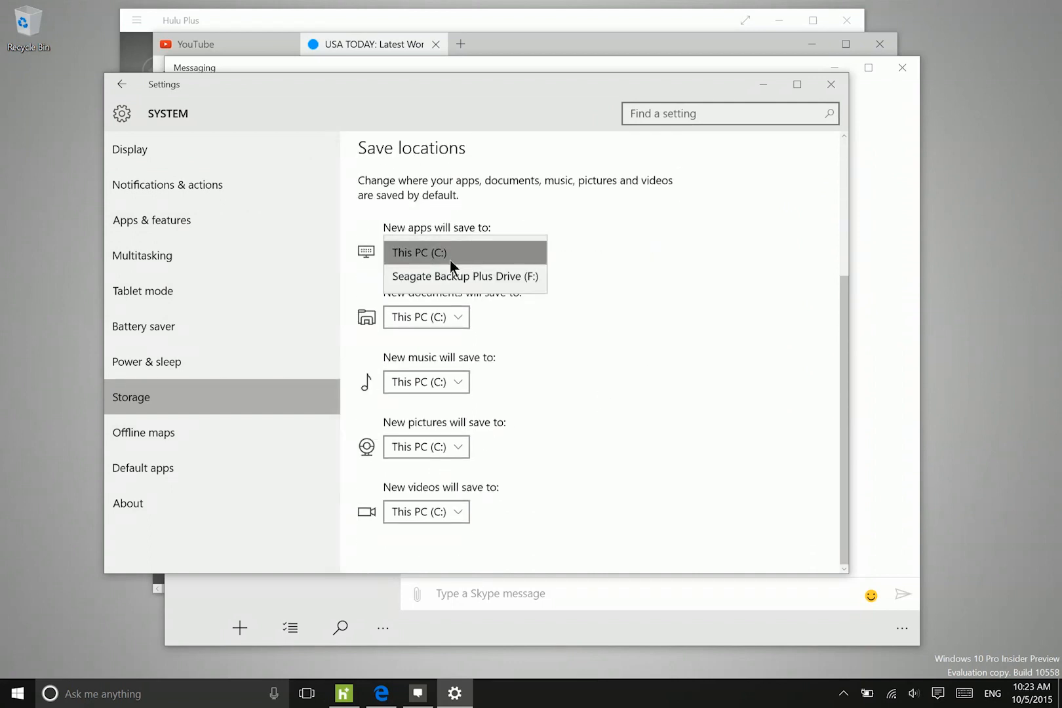
mouse_move(443, 280)
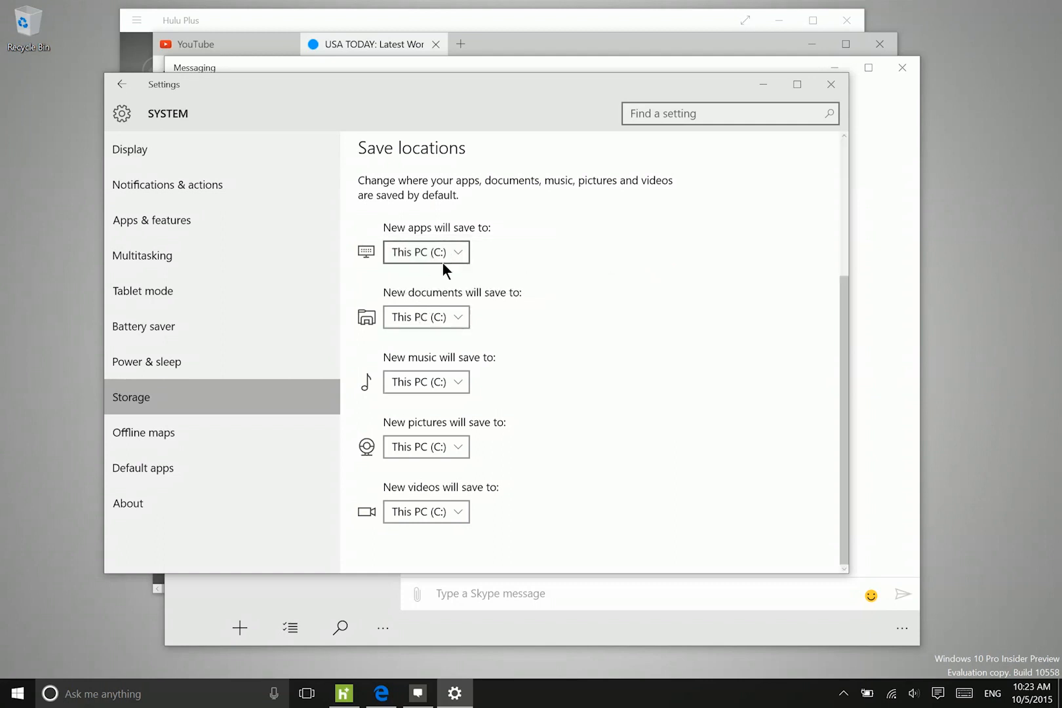
click(425, 252)
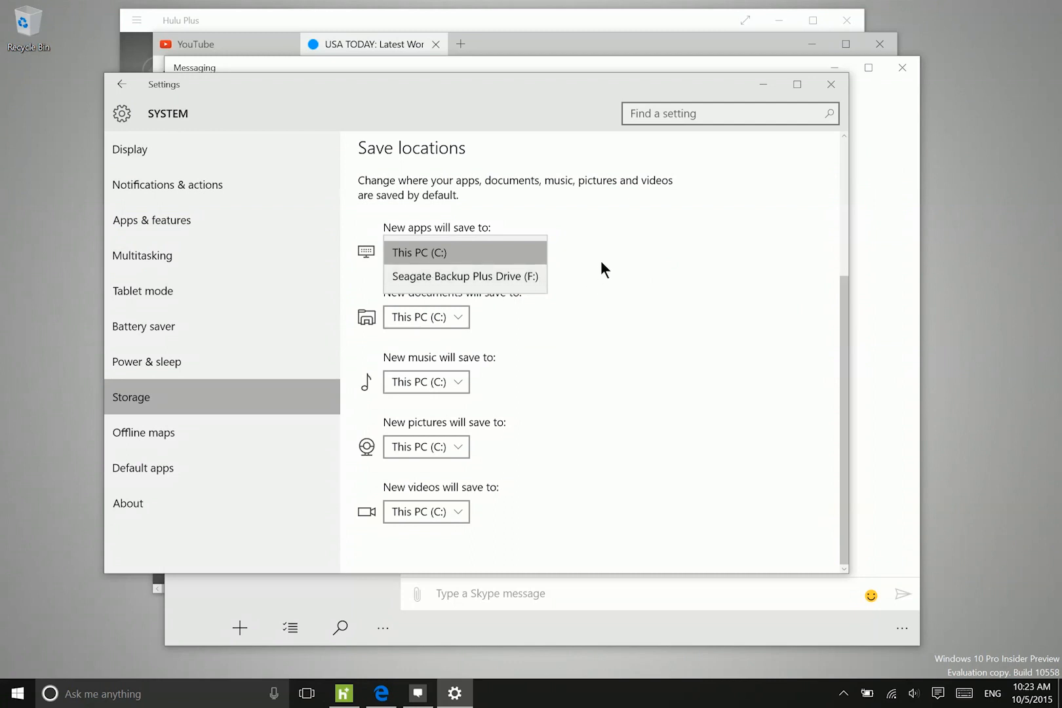
mouse_move(616, 253)
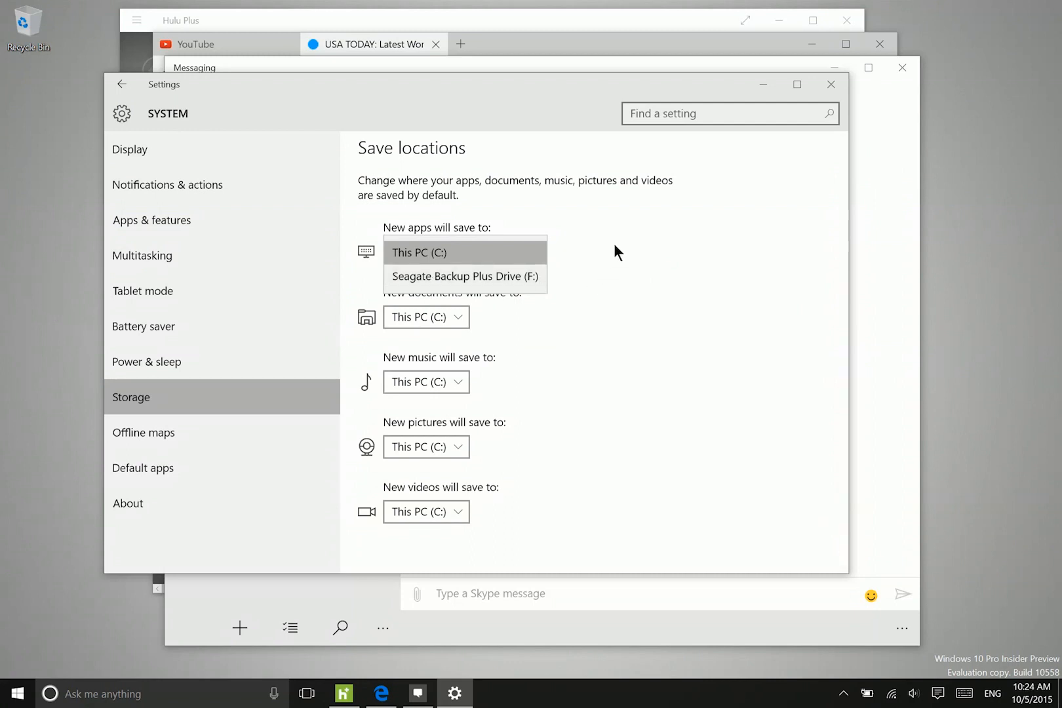